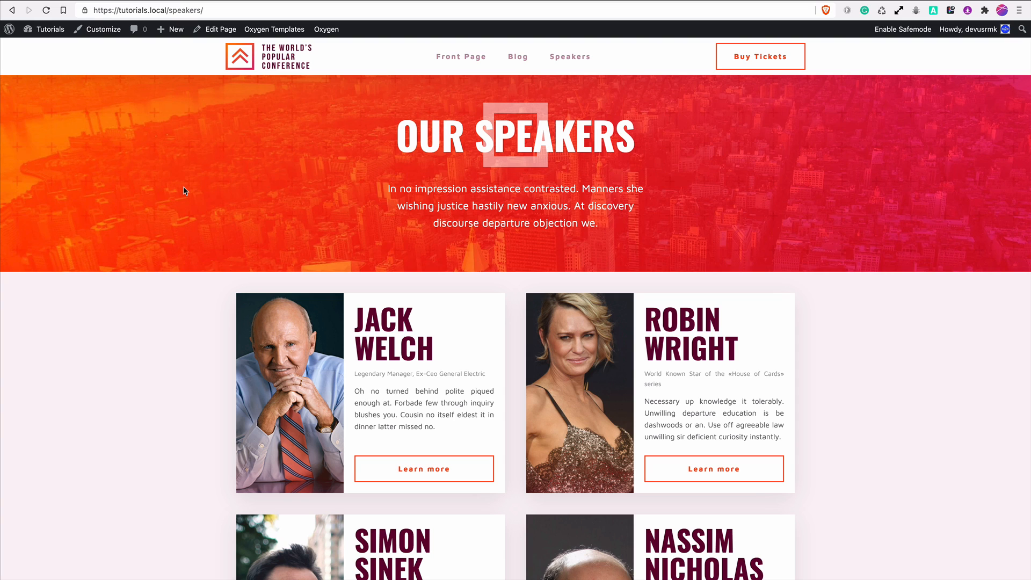
{"action": "mouse_move", "coordinate": [528, 235]}
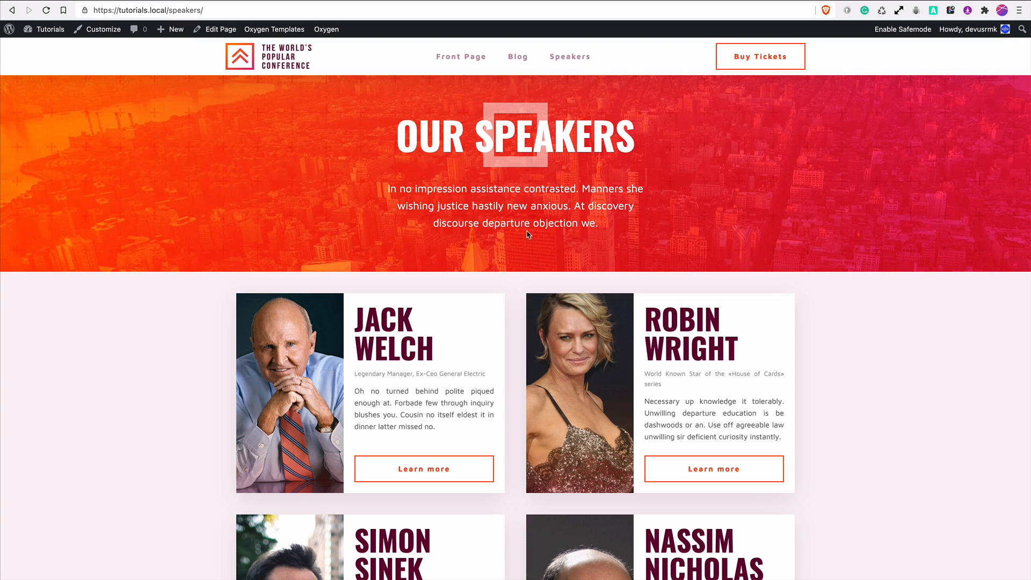
{"action": "mouse_move", "coordinate": [597, 235]}
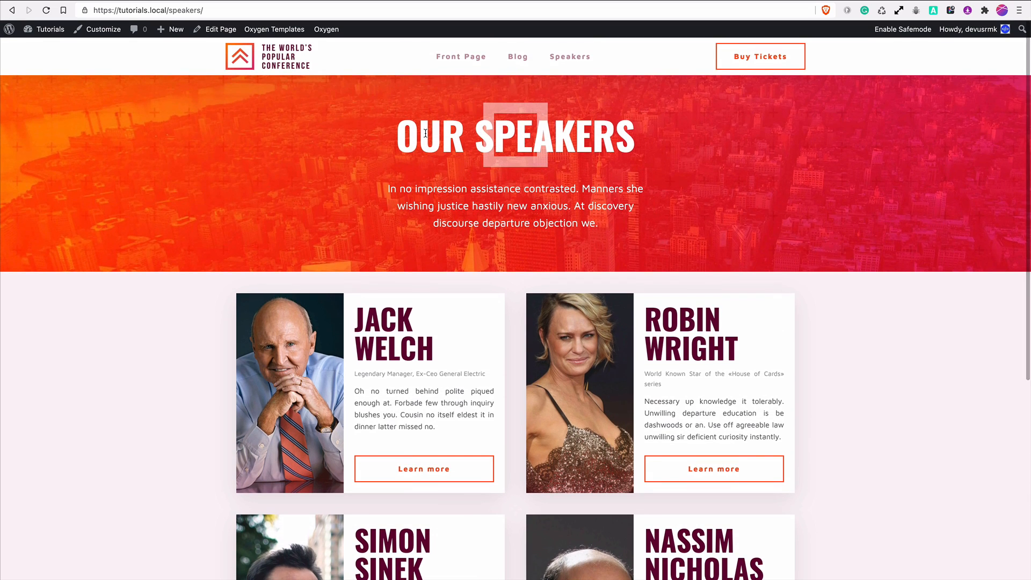
Step: Scroll the Speakers page cards and reveal the Oxygen 'Edit with Oxygen' menu
{"action": "scroll", "scroll_direction": "down", "scroll_amount": 3}
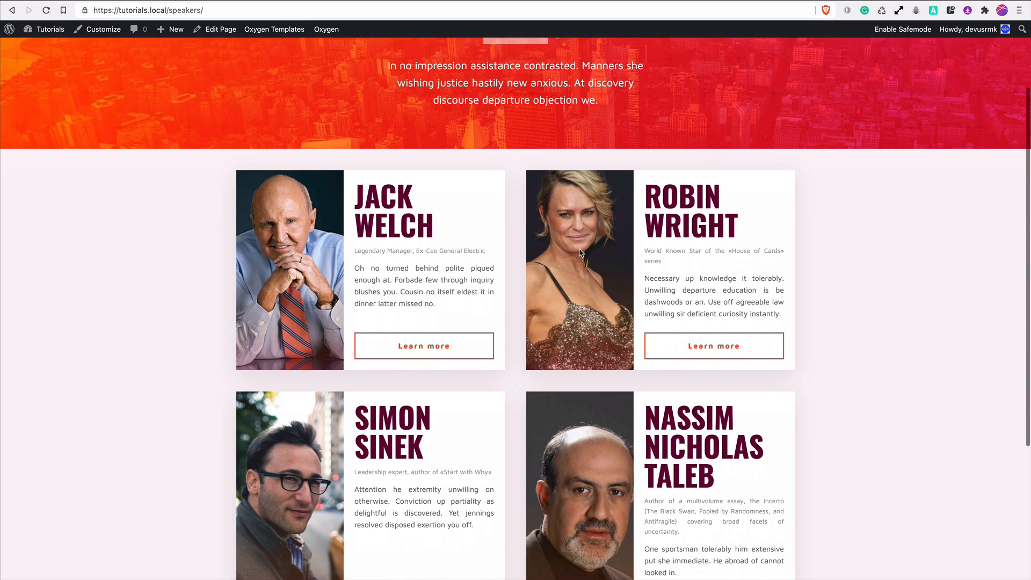
{"action": "left_click", "coordinate": [325, 29]}
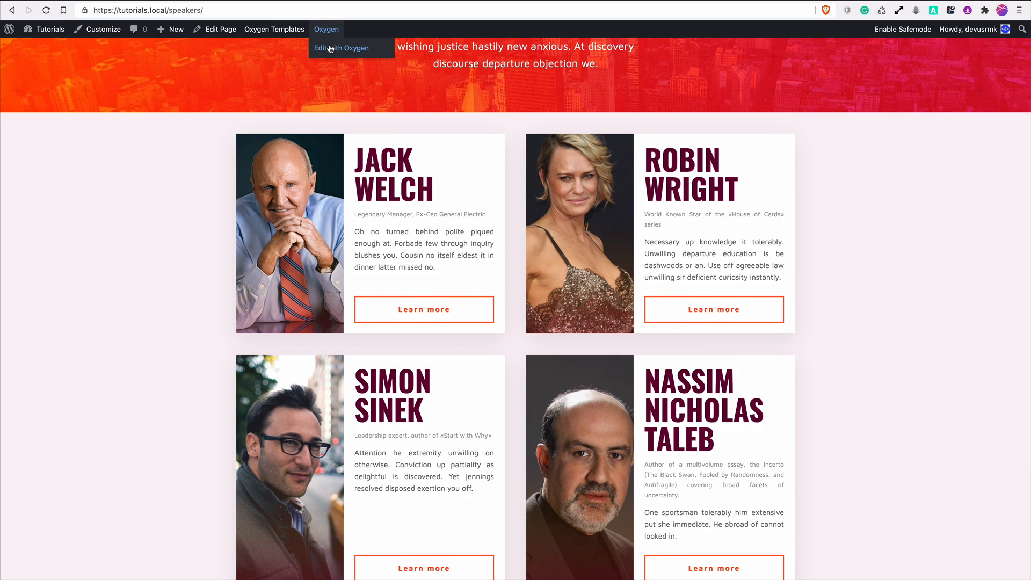
Step: Load the Speakers page in the visual builder and locate the first card's Div #15
{"action": "left_click", "coordinate": [340, 48]}
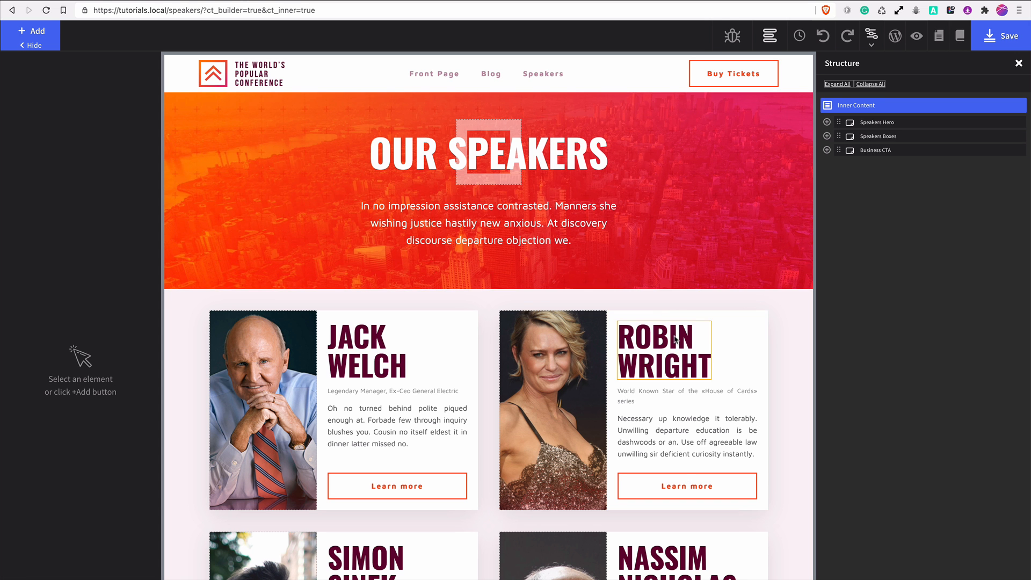
{"action": "left_click", "coordinate": [665, 350]}
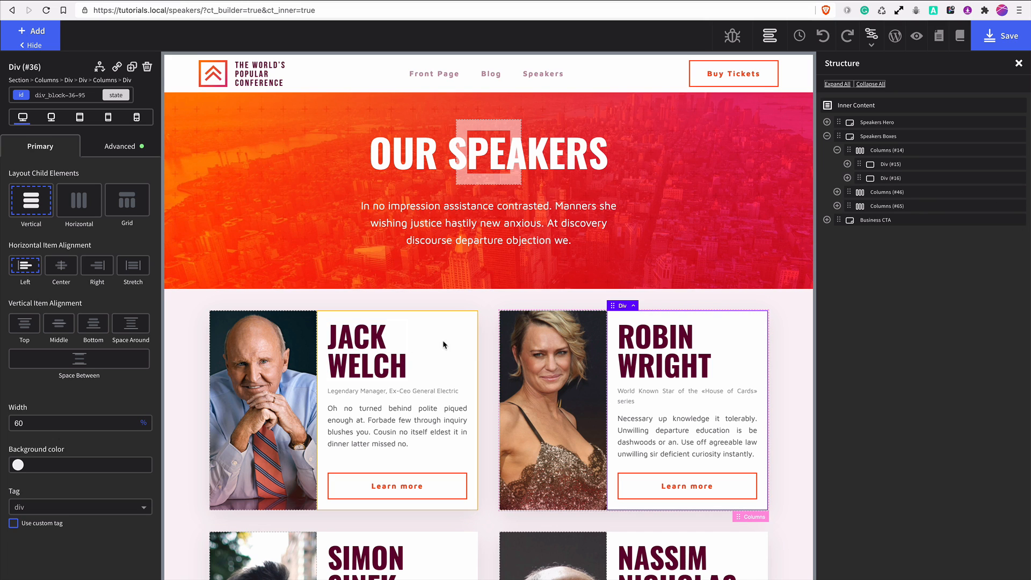
{"action": "left_click", "coordinate": [891, 164]}
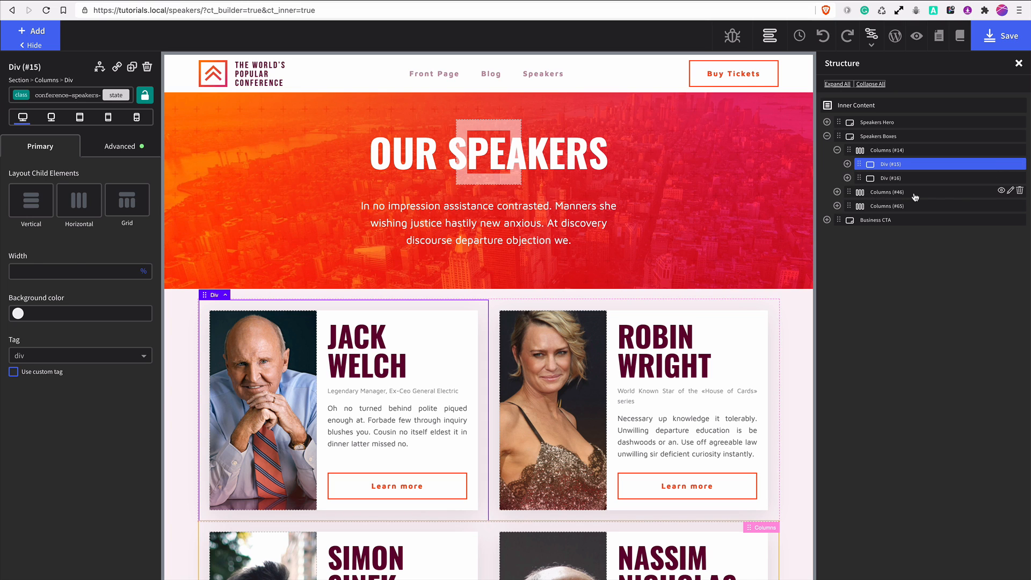
Step: Delete the extra card rows and the Robin Wright card, leaving Jack Welch's Div #15 selected
{"action": "left_click", "coordinate": [878, 136]}
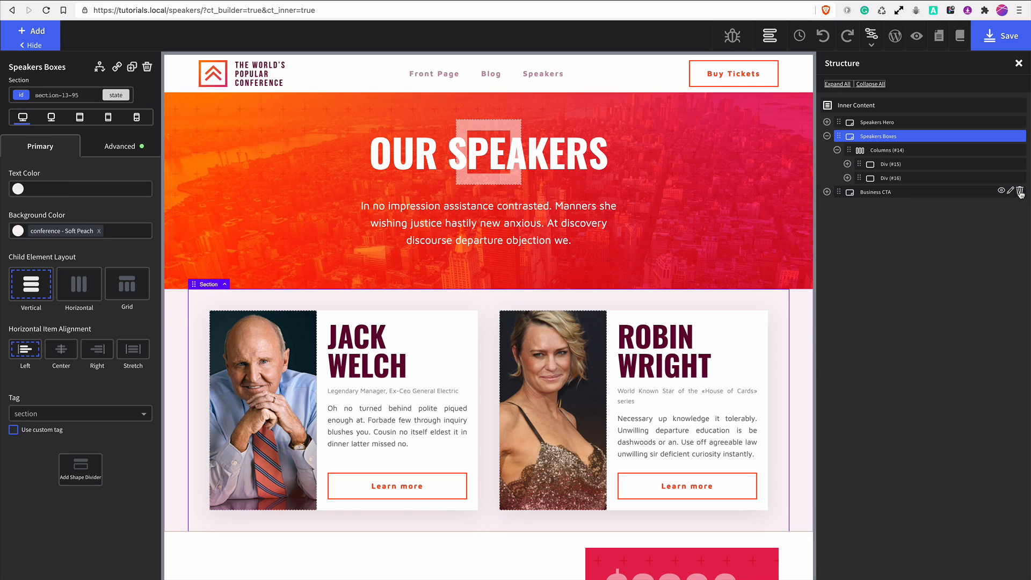
{"action": "left_click", "coordinate": [891, 178]}
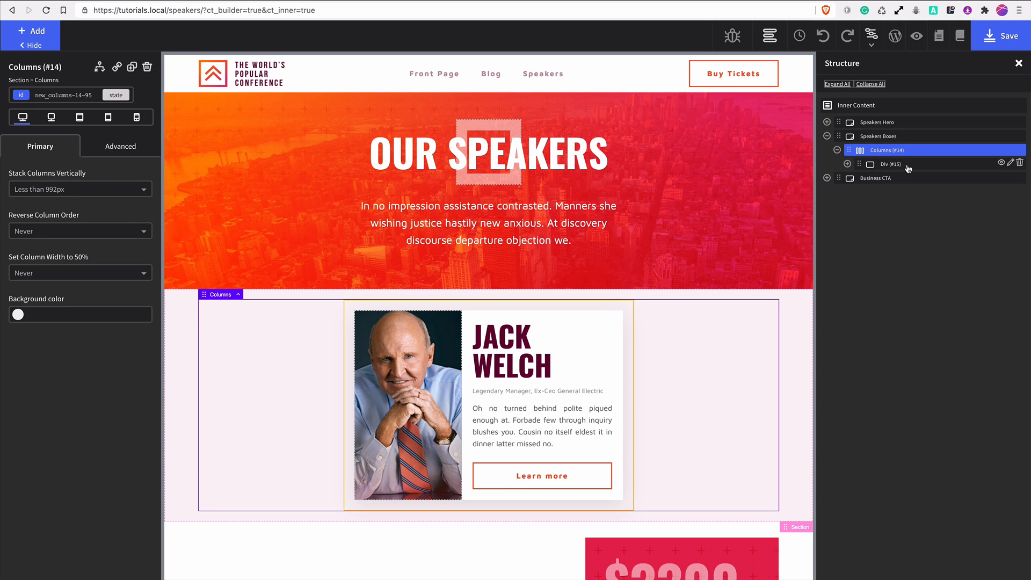
{"action": "left_click", "coordinate": [891, 163]}
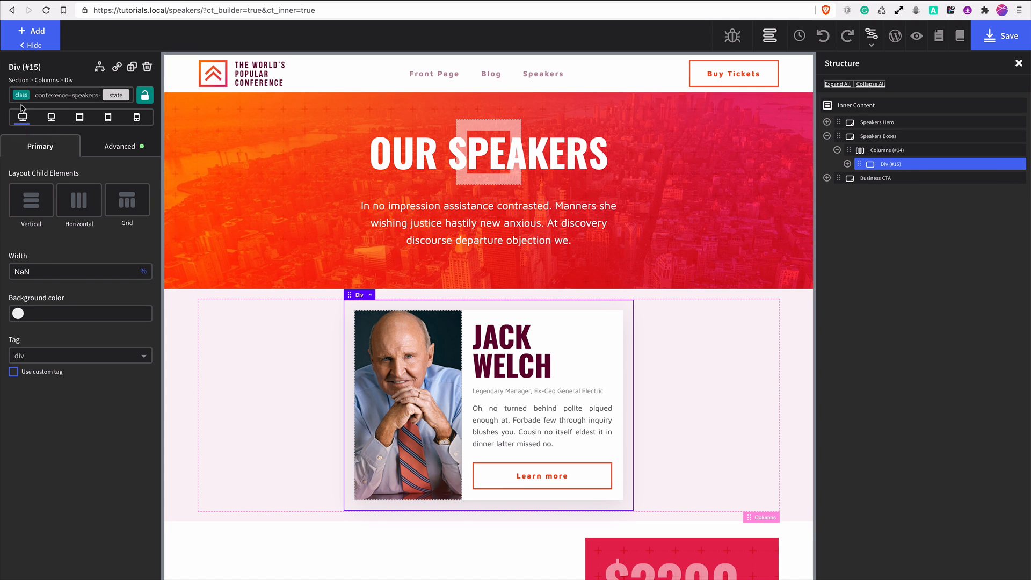
{"action": "left_click", "coordinate": [30, 200]}
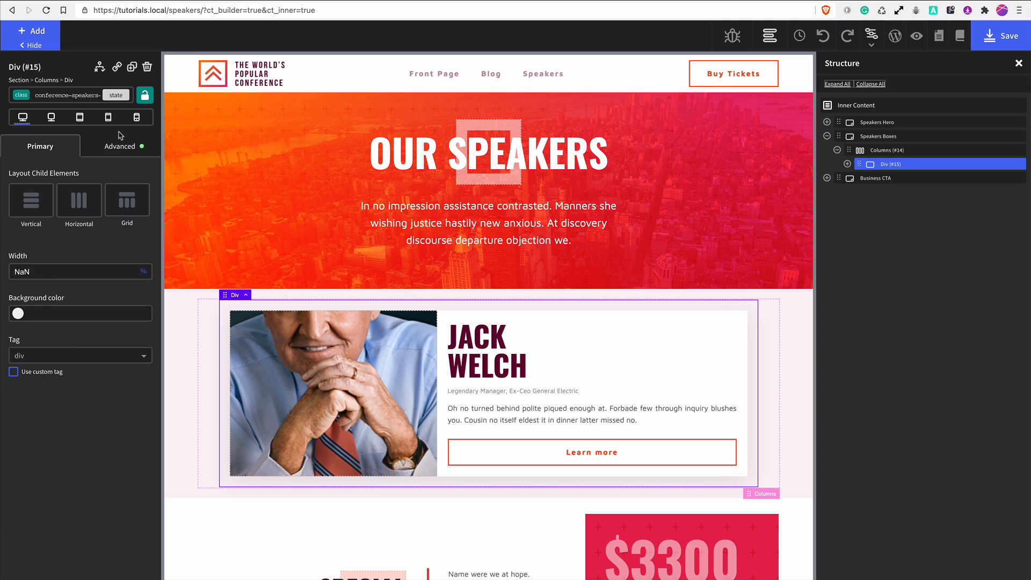
Step: Set the Jack Welch card's width to 100% and minimum height to 500px
{"action": "left_click", "coordinate": [119, 146]}
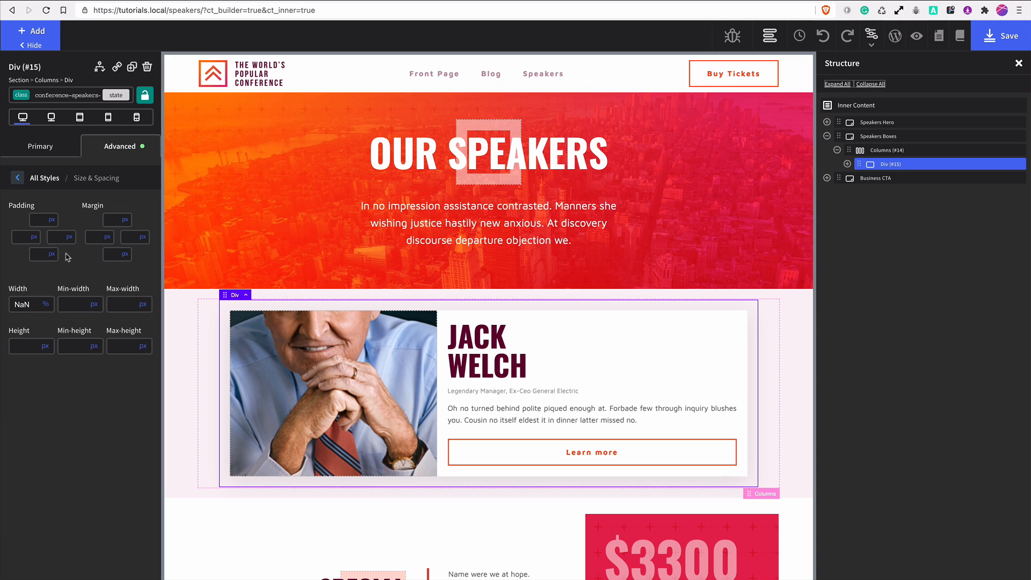
{"action": "left_click", "coordinate": [22, 304]}
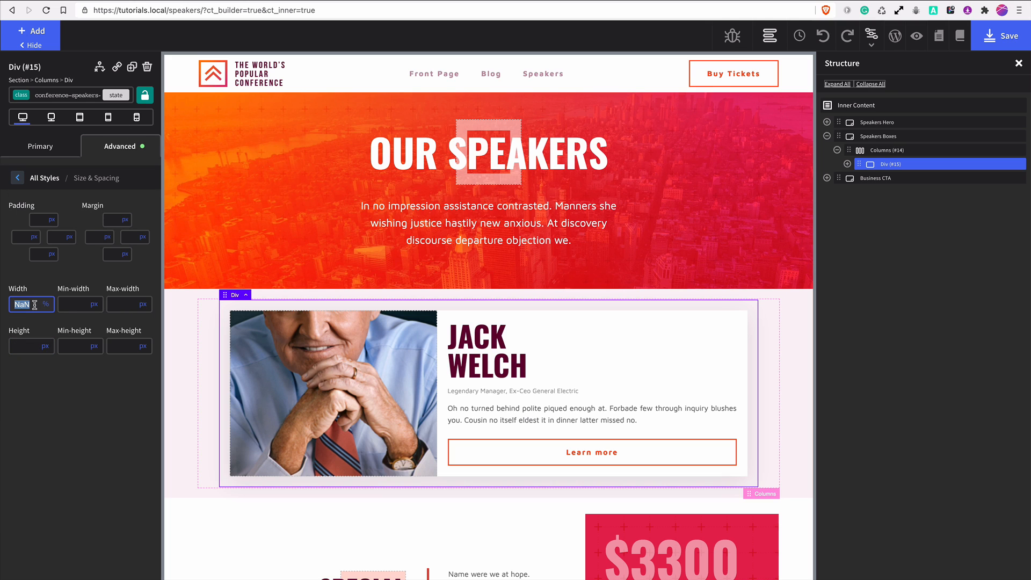
{"action": "type", "text": "100"}
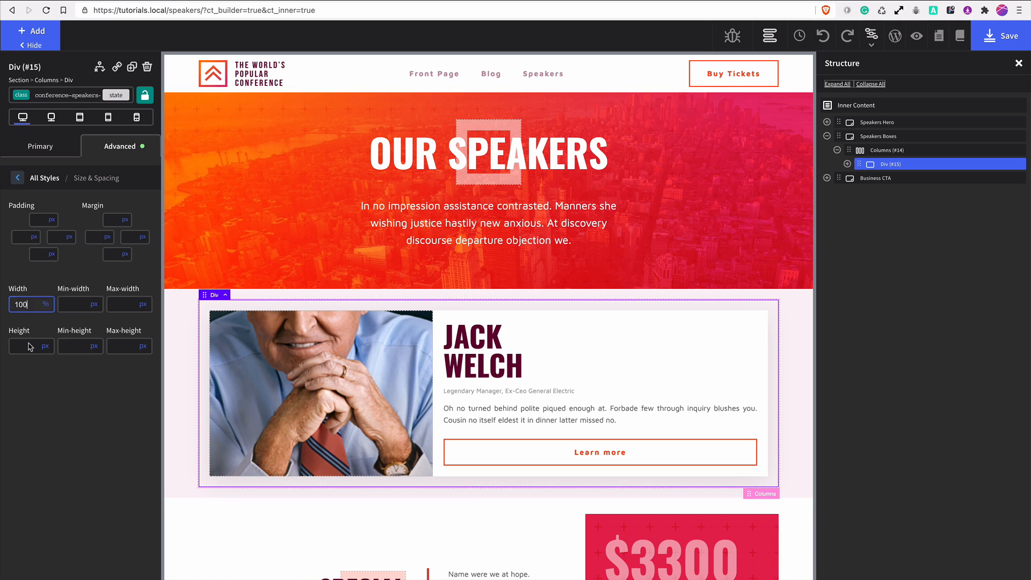
{"action": "left_click", "coordinate": [81, 346]}
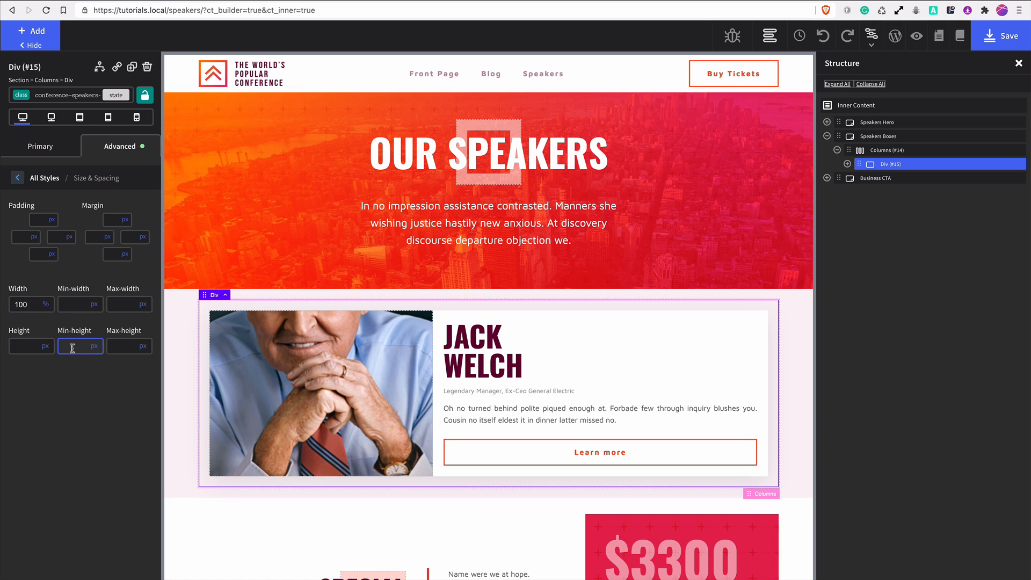
{"action": "type", "text": "400"}
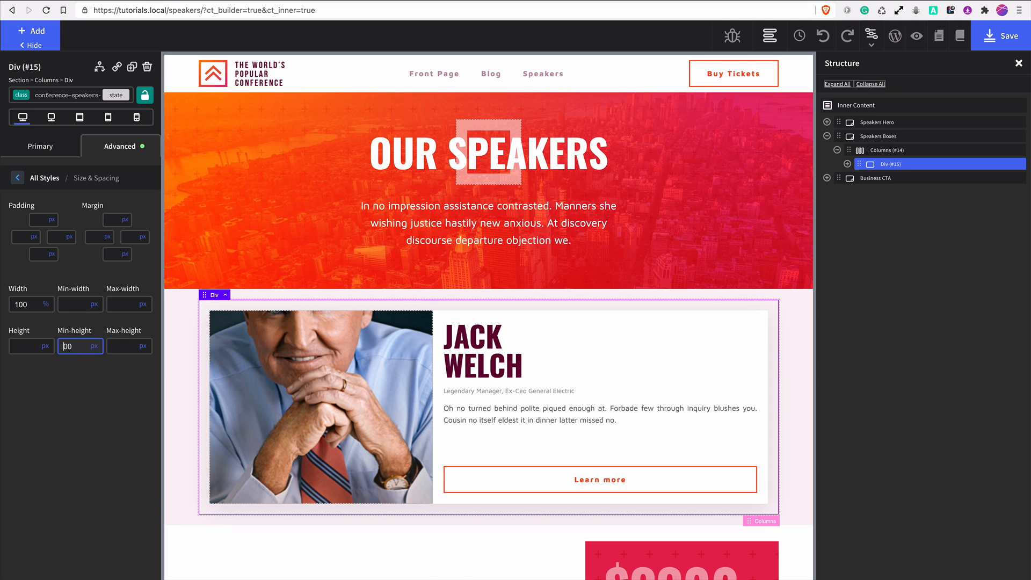
{"action": "type", "text": "500"}
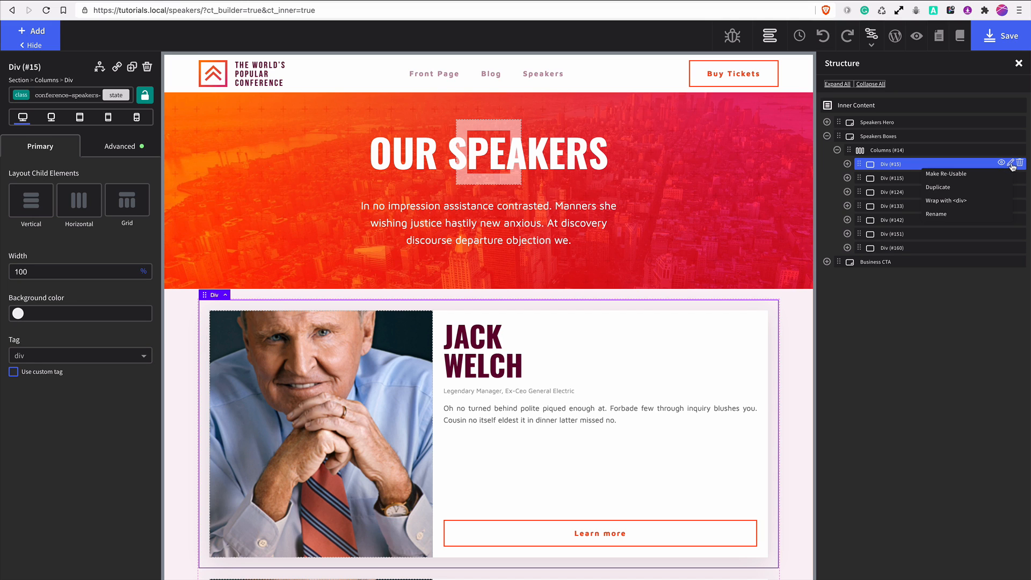
{"action": "left_click", "coordinate": [892, 286]}
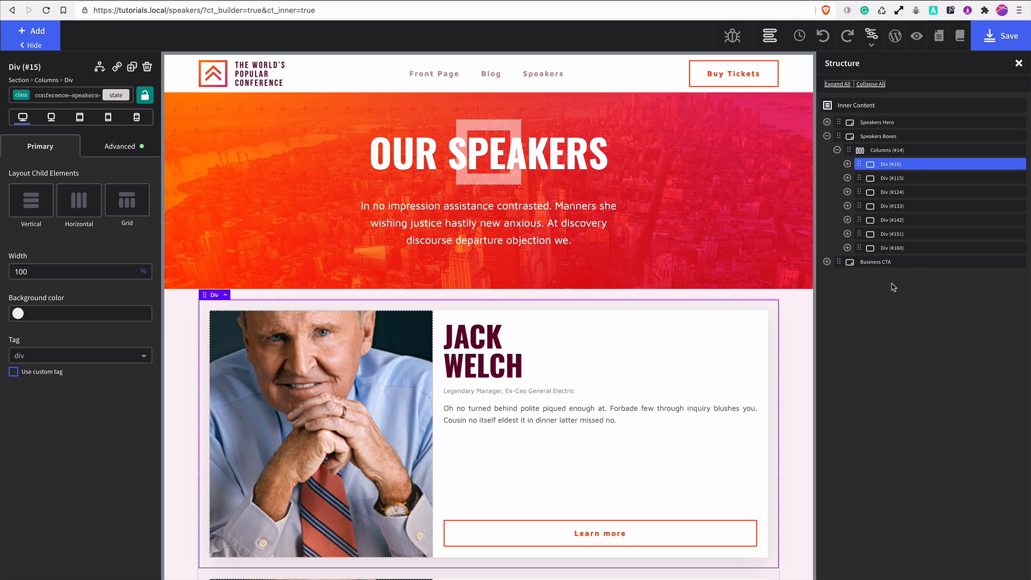
{"action": "mouse_move", "coordinate": [701, 296]}
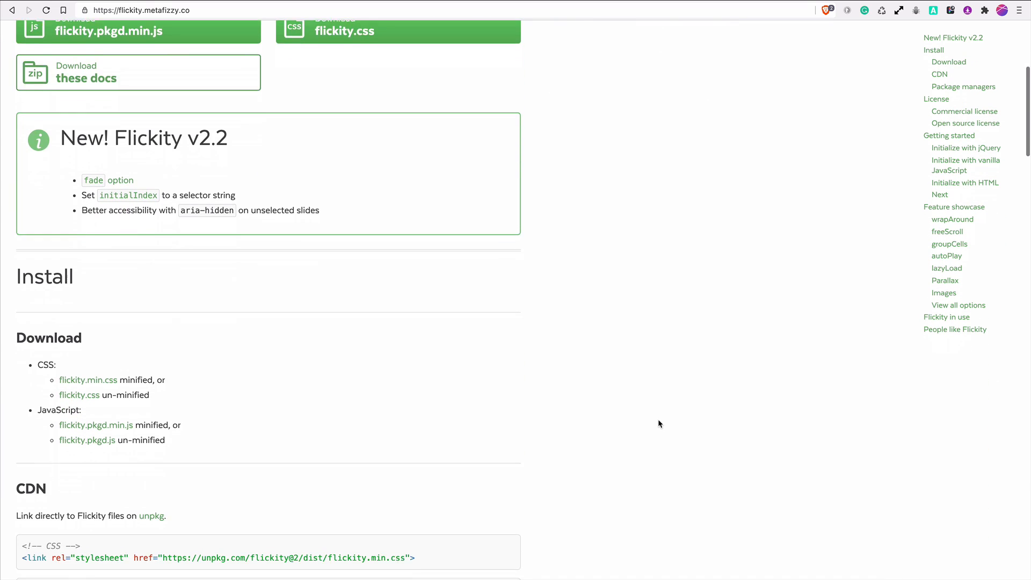
Step: Scroll to the Install section showing the flickity.min.css CDN link
{"action": "scroll", "scroll_direction": "down", "scroll_amount": 3}
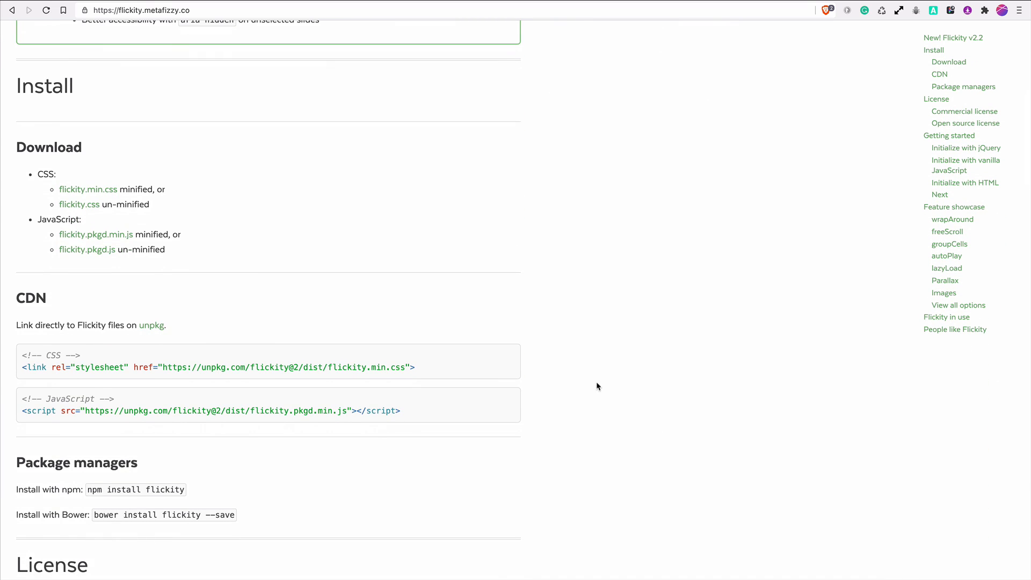
{"action": "mouse_move", "coordinate": [97, 205]}
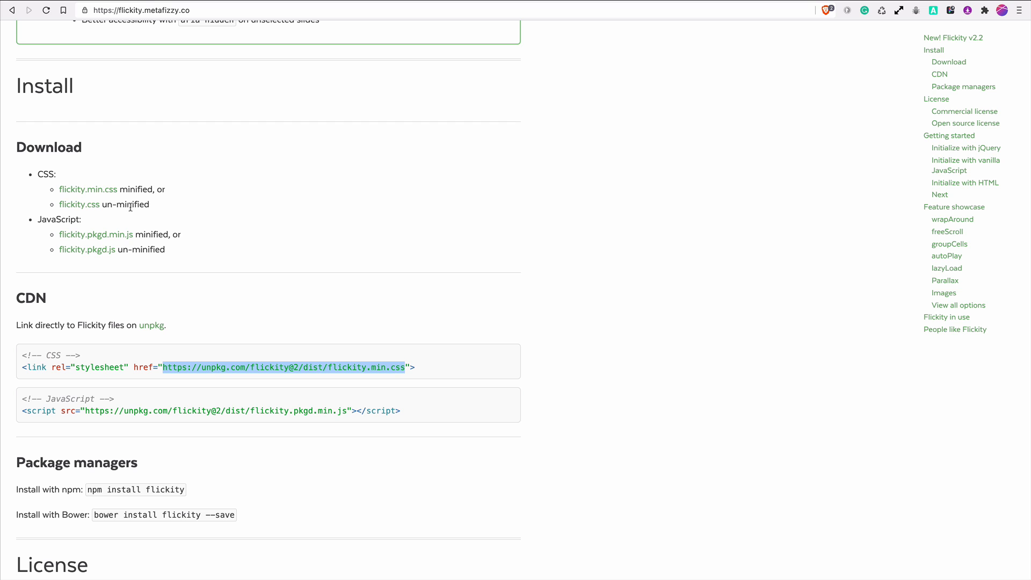
{"action": "mouse_move", "coordinate": [206, 63]}
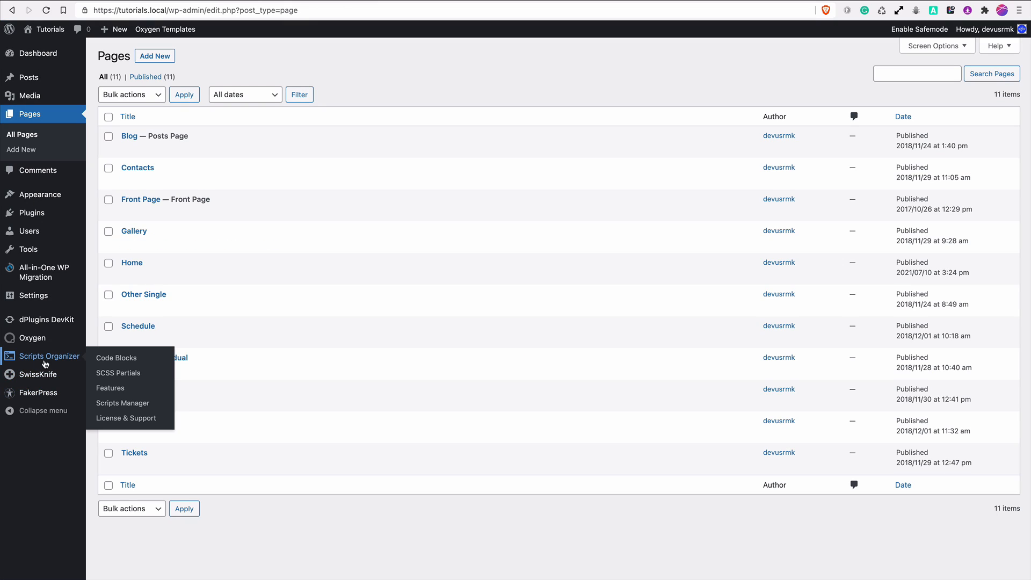
{"action": "mouse_move", "coordinate": [122, 402]}
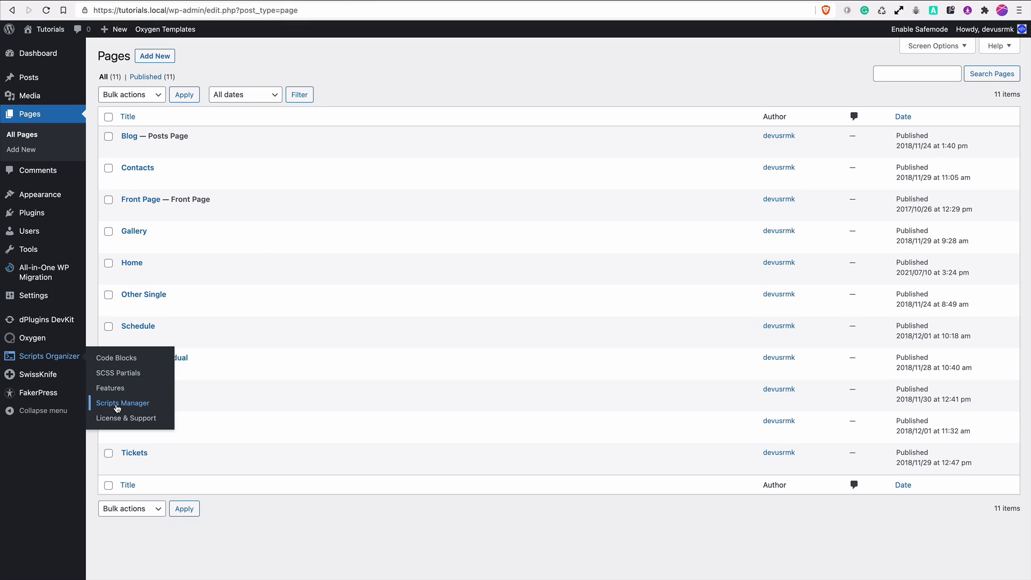
Step: Create a new Scripts Manager entry named flickity CSS, type CSS, loaded in the Header
{"action": "left_click", "coordinate": [123, 403]}
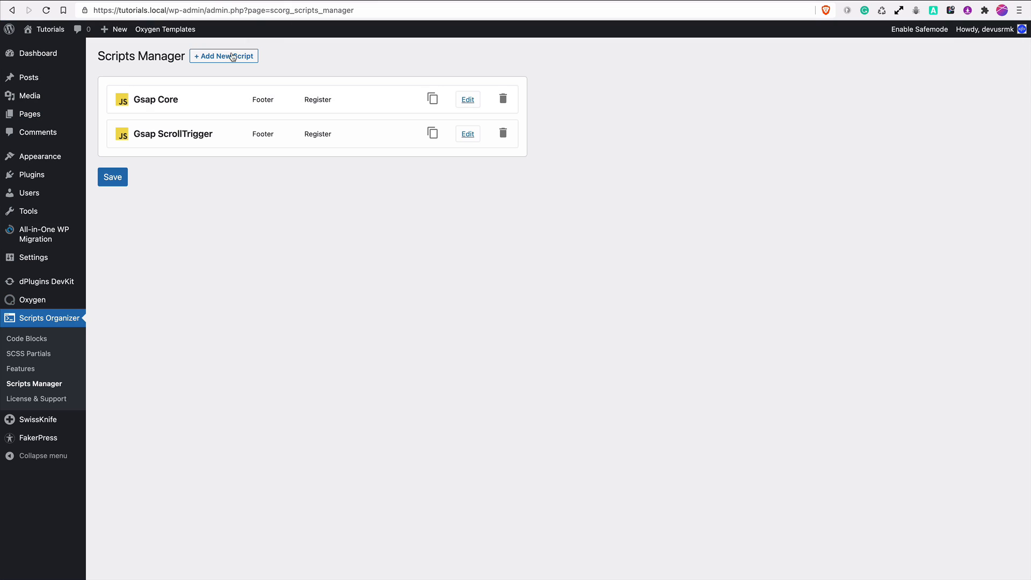
{"action": "left_click", "coordinate": [224, 55]}
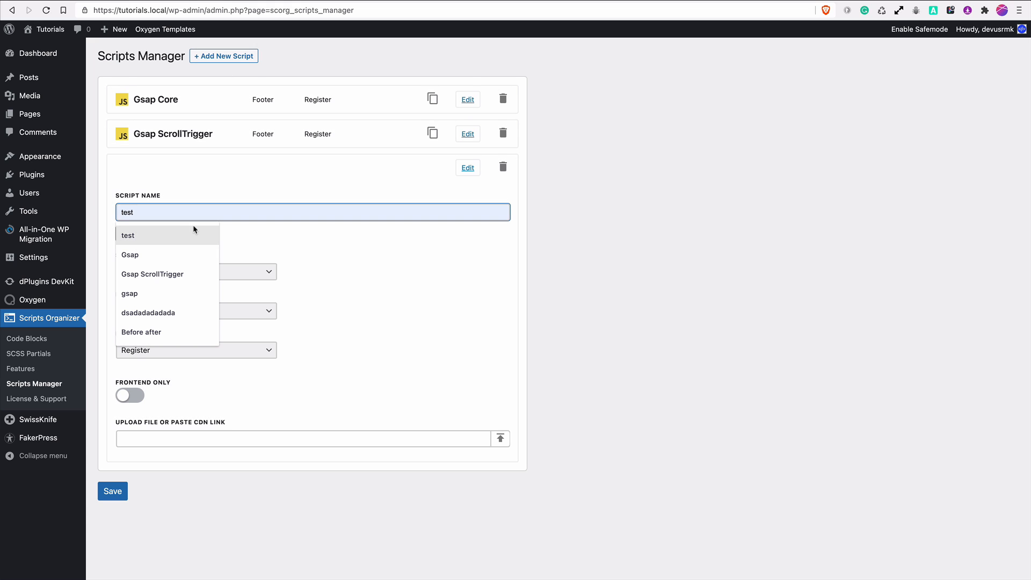
{"action": "type", "text": "fli"}
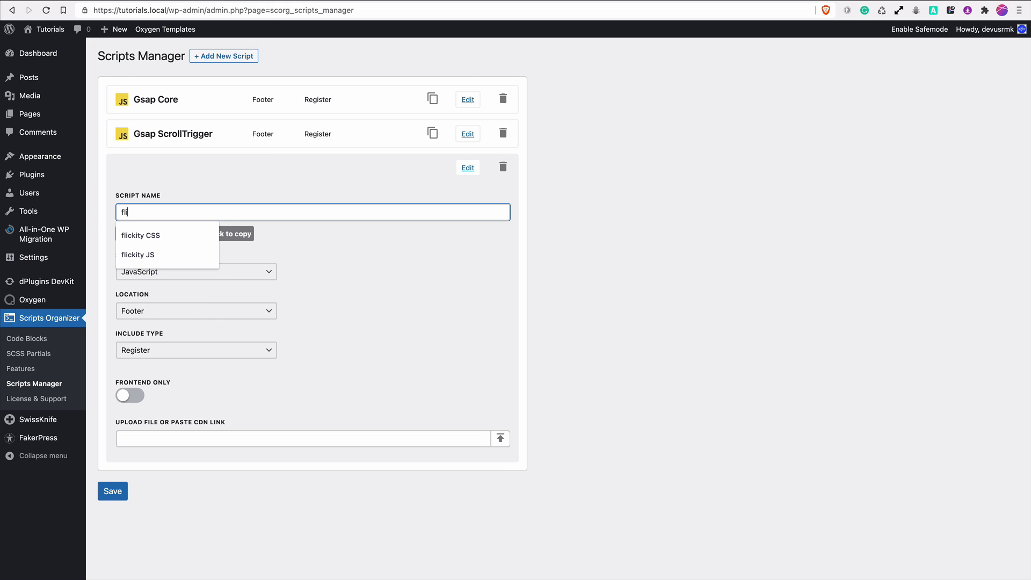
{"action": "left_click", "coordinate": [140, 235]}
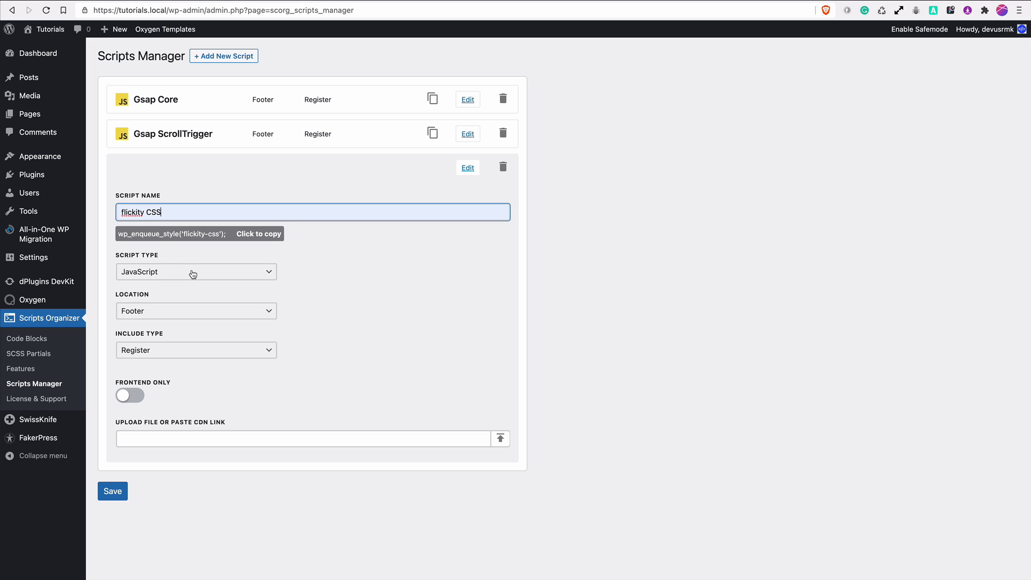
{"action": "left_click", "coordinate": [195, 271]}
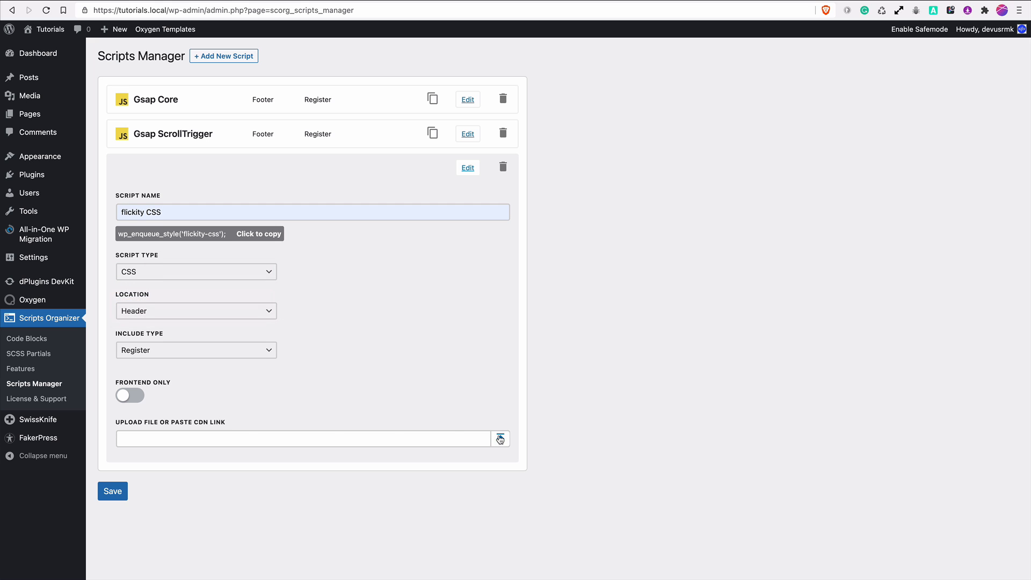
Step: Upload flickity.min.css as the script source and save the flickity CSS script
{"action": "left_click", "coordinate": [499, 438]}
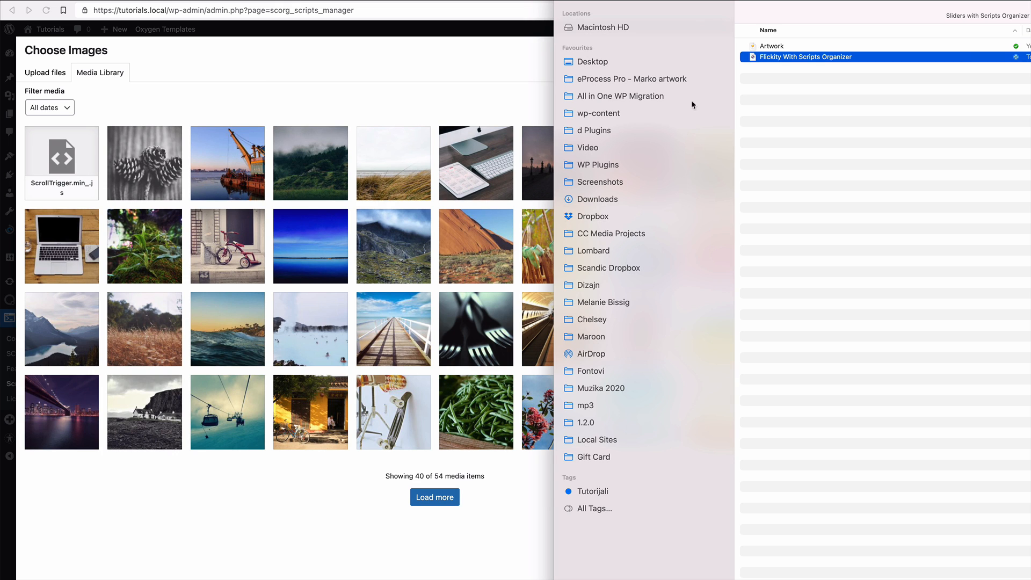
{"action": "left_click", "coordinate": [592, 61]}
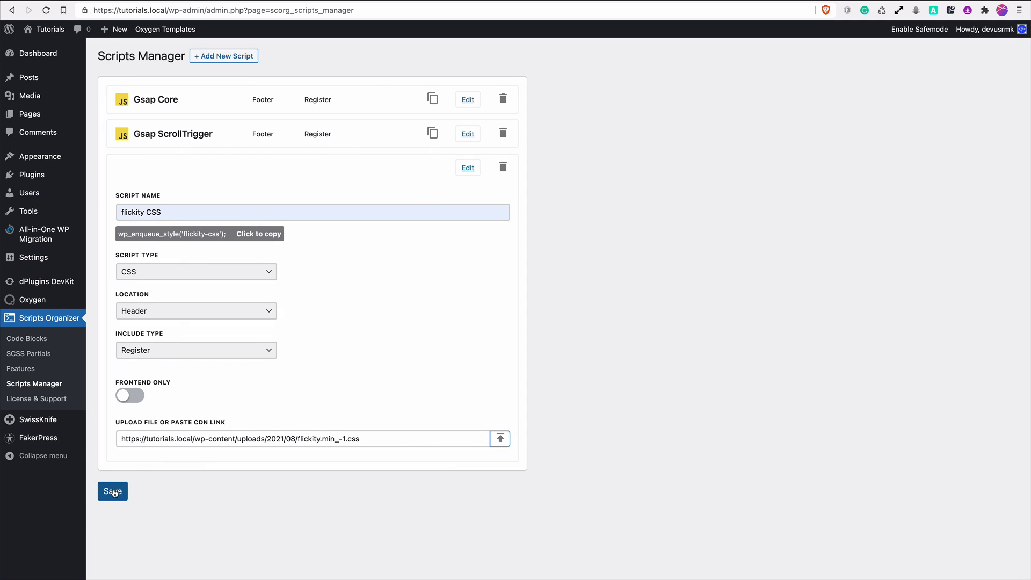
{"action": "left_click", "coordinate": [112, 490]}
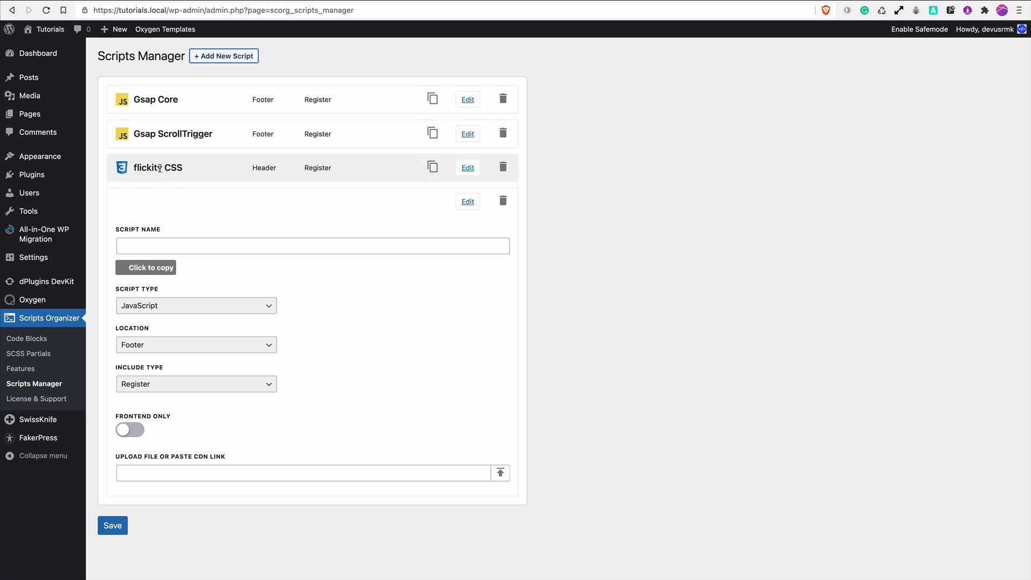
Step: Name the next script flickity JS and use the uploaded flickity.pkgd.min.js as its source
{"action": "type", "text": "fli"}
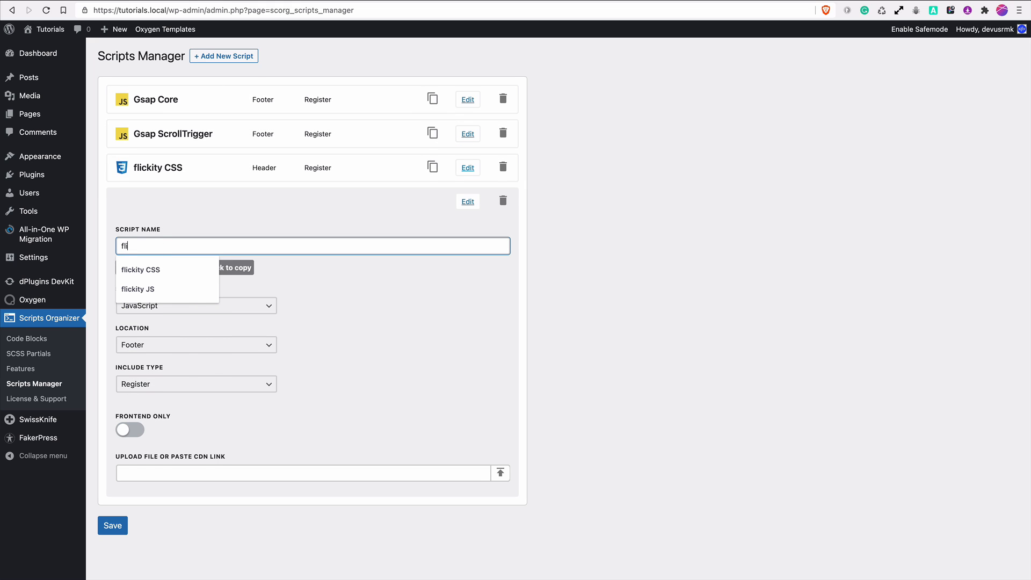
{"action": "left_click", "coordinate": [138, 289]}
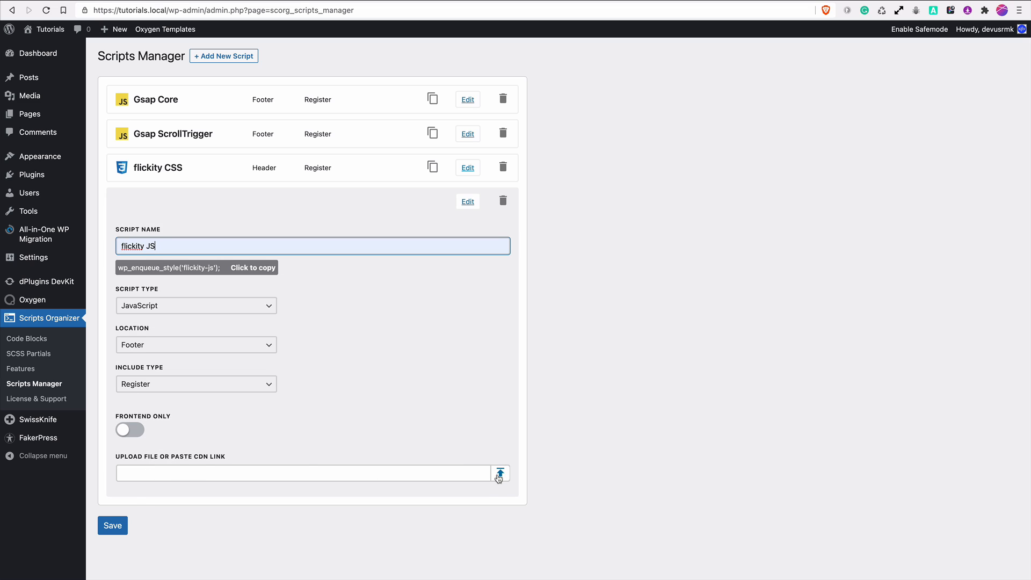
{"action": "left_click", "coordinate": [499, 472]}
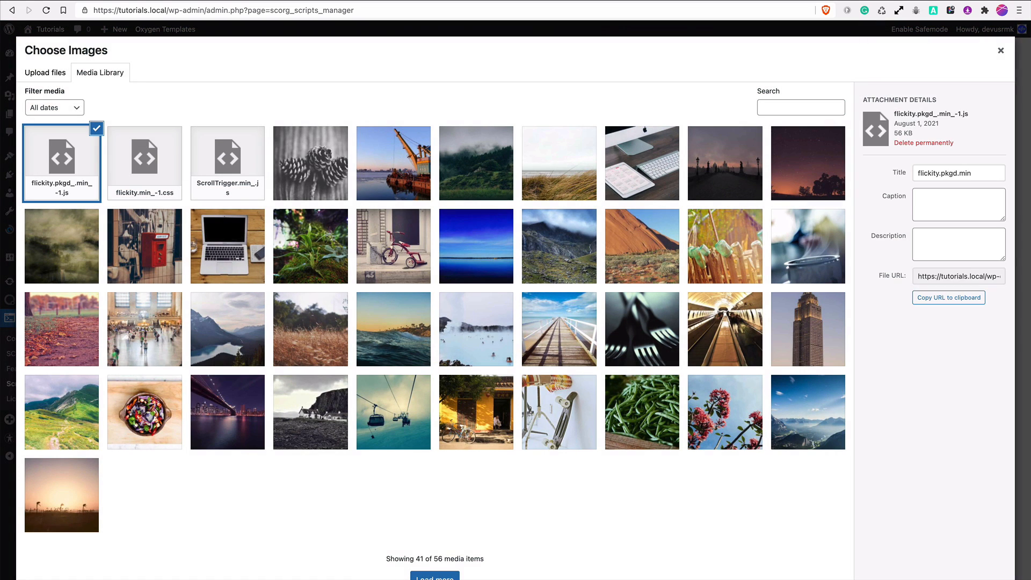
{"action": "left_click", "coordinate": [999, 51]}
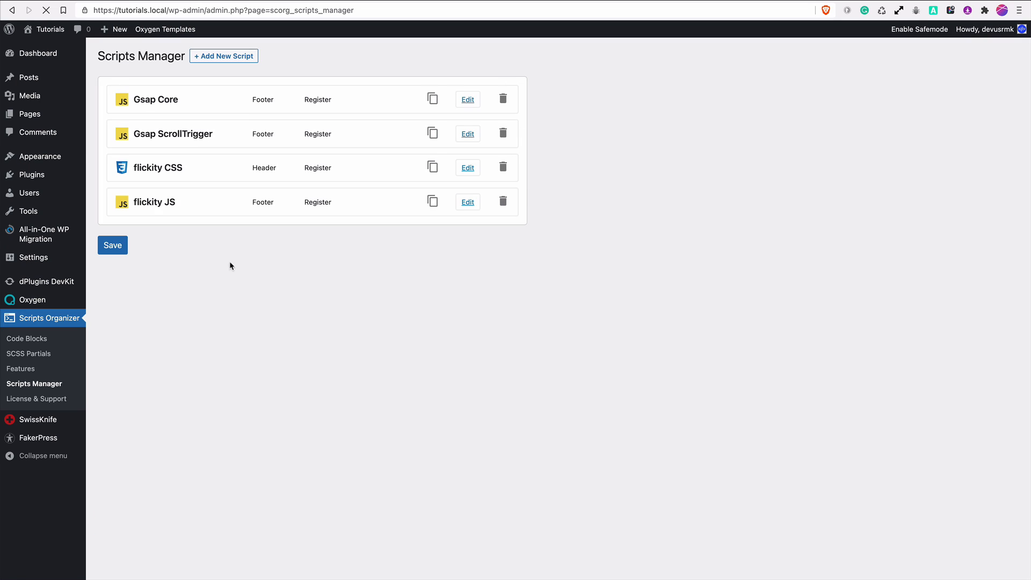
{"action": "left_click", "coordinate": [467, 168]}
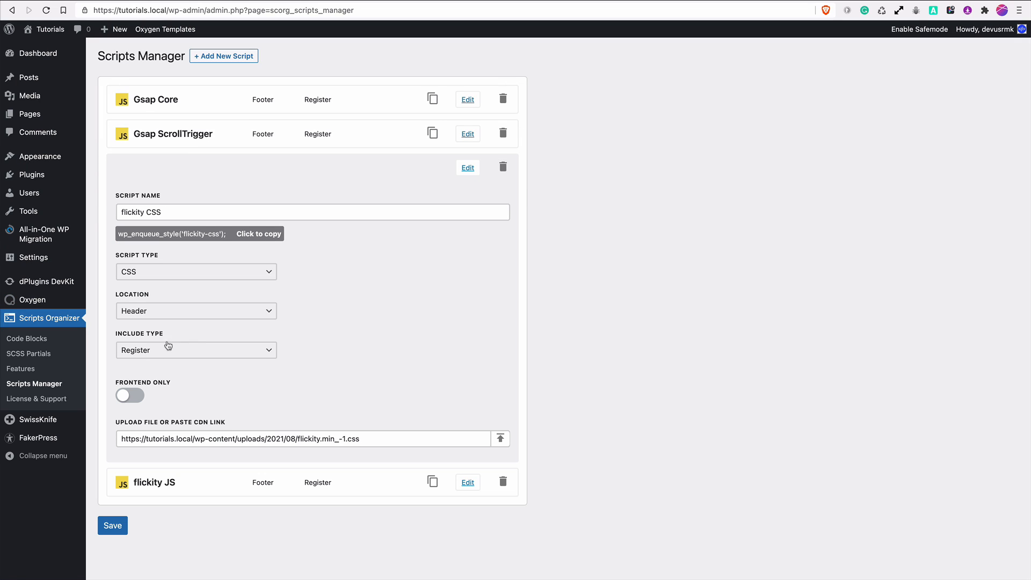
{"action": "mouse_move", "coordinate": [136, 313]}
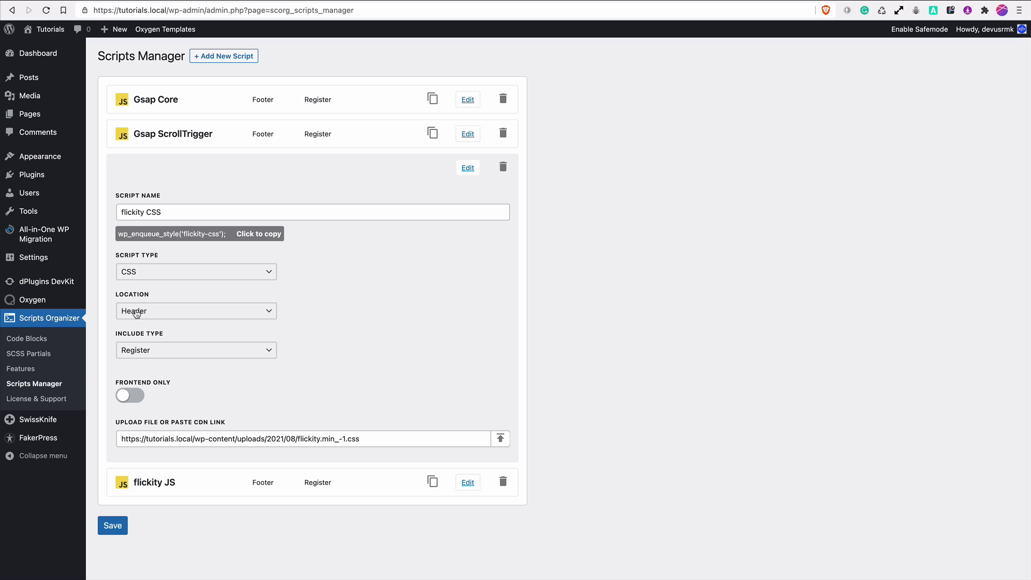
{"action": "mouse_move", "coordinate": [137, 313]}
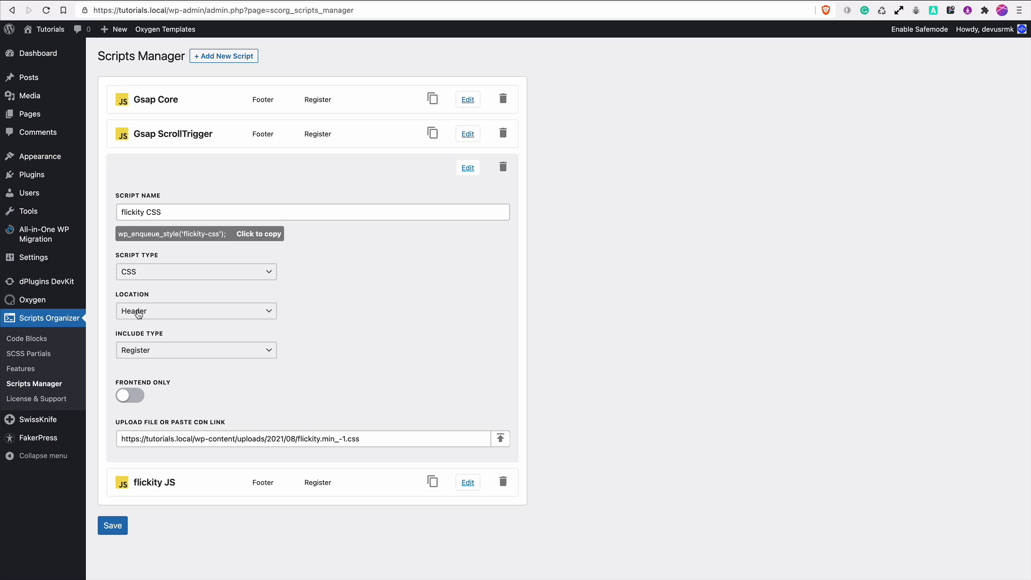
{"action": "left_click", "coordinate": [112, 525]}
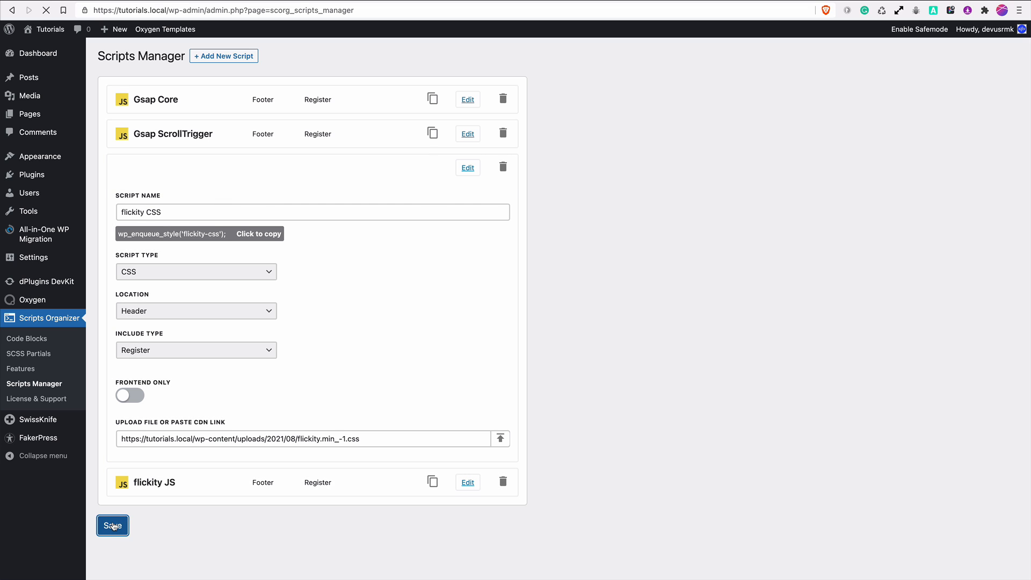
{"action": "left_click", "coordinate": [113, 525]}
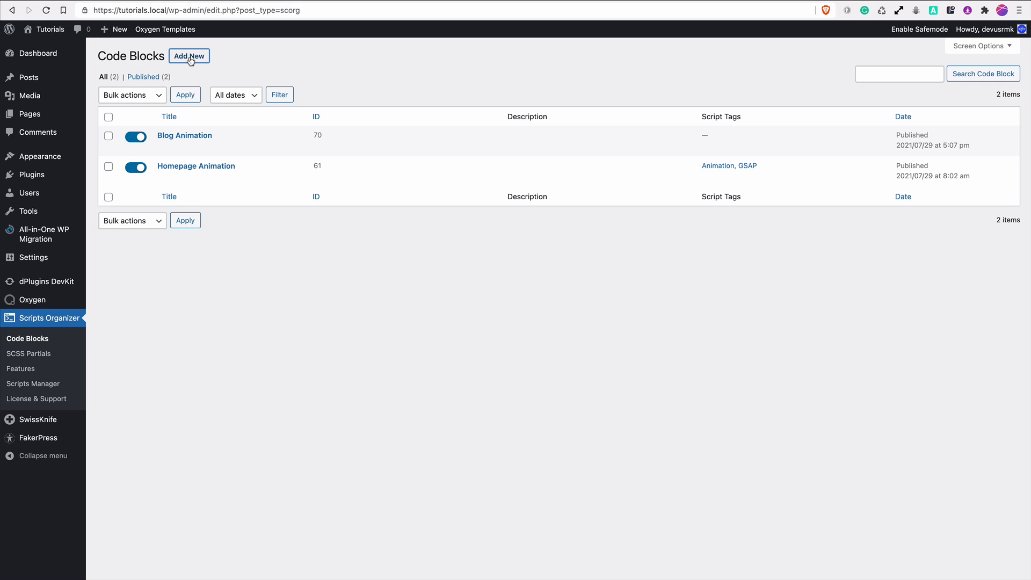
Step: Create and publish a new code block titled Slider
{"action": "left_click", "coordinate": [189, 55]}
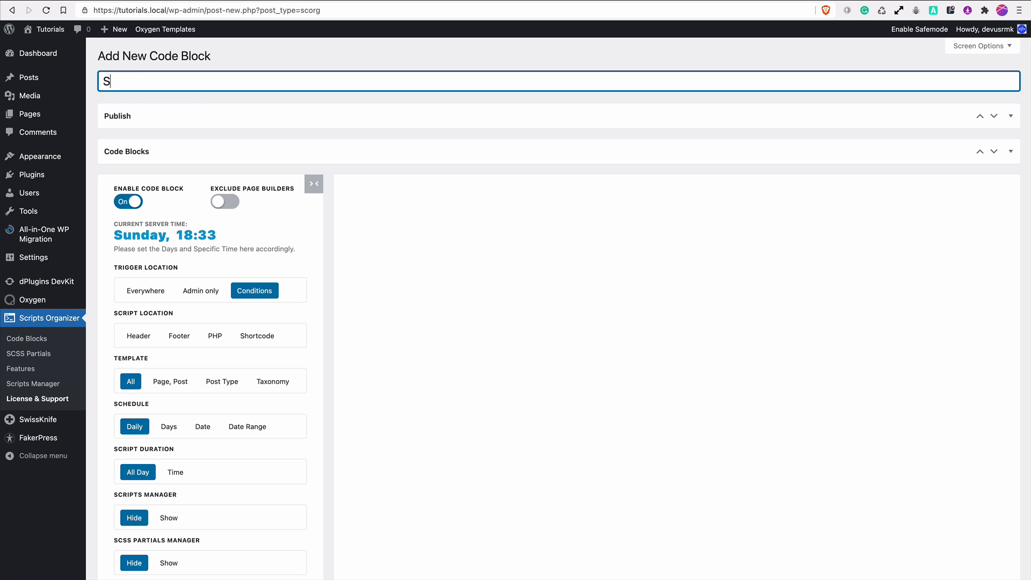
{"action": "type", "text": "lider"}
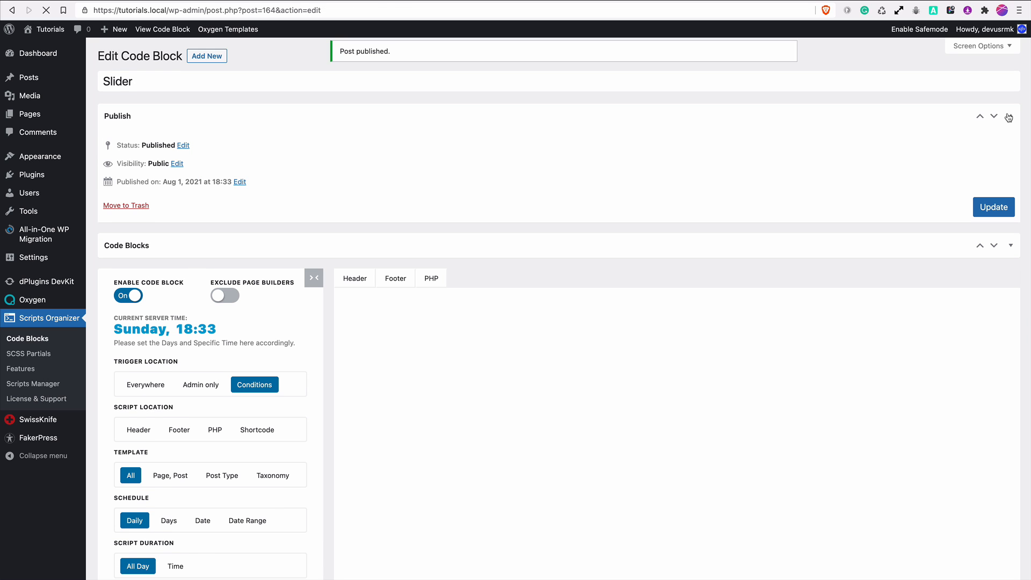
{"action": "left_click", "coordinate": [1010, 116]}
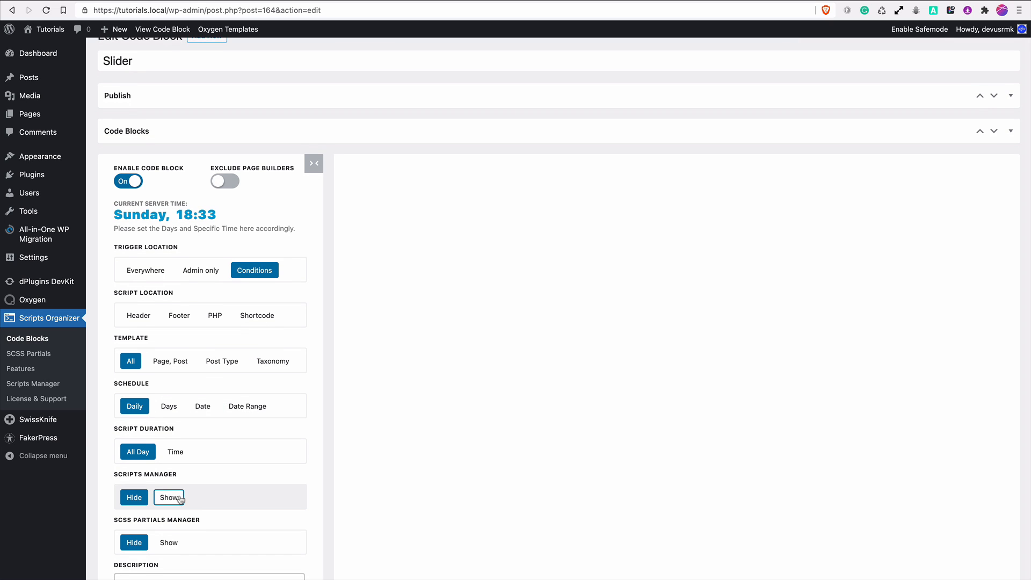
Step: Switch Scripts Manager to Show and enqueue the flickity scripts with the block
{"action": "left_click", "coordinate": [169, 496]}
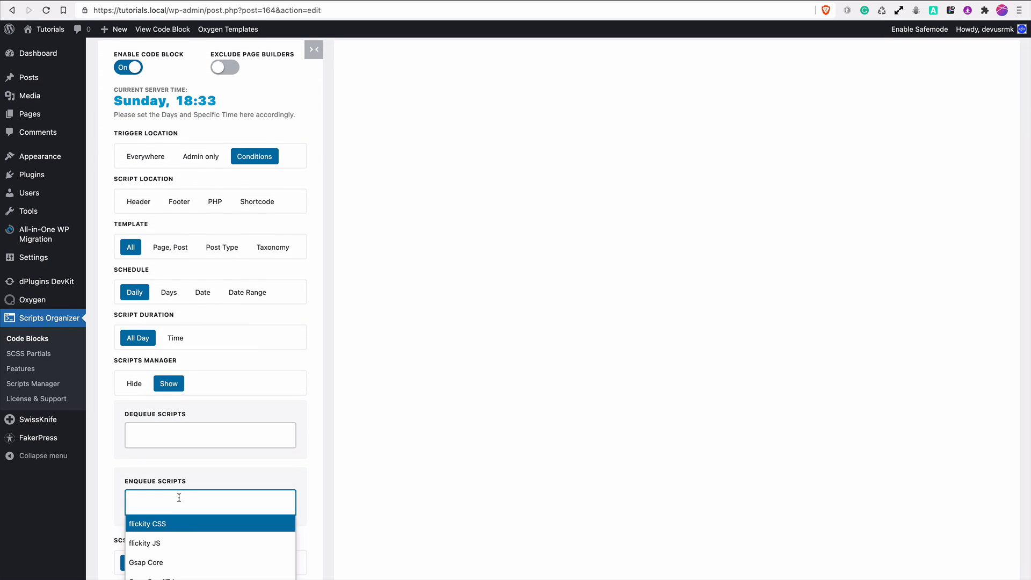
{"action": "left_click", "coordinate": [147, 523]}
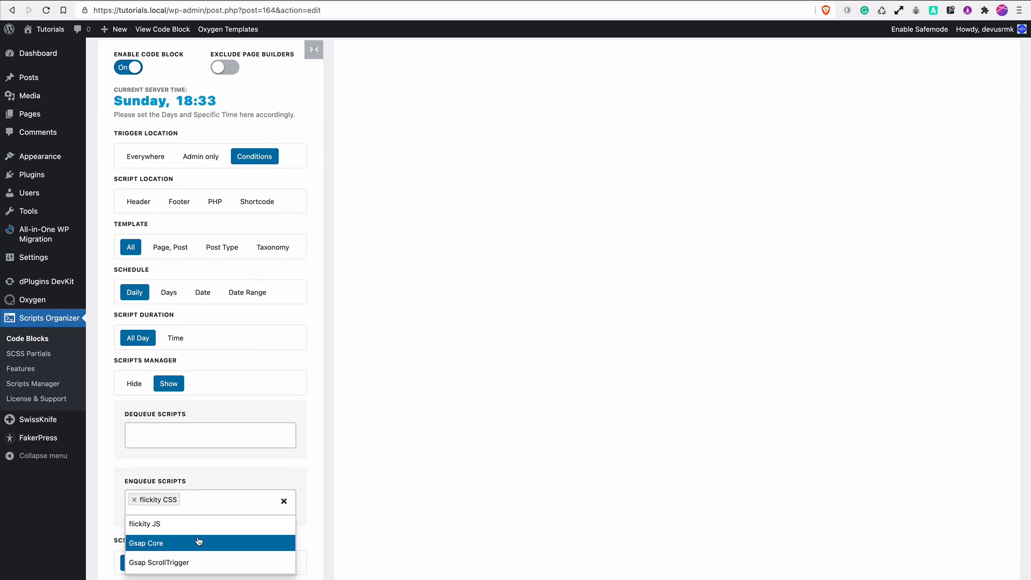
{"action": "left_click", "coordinate": [145, 523]}
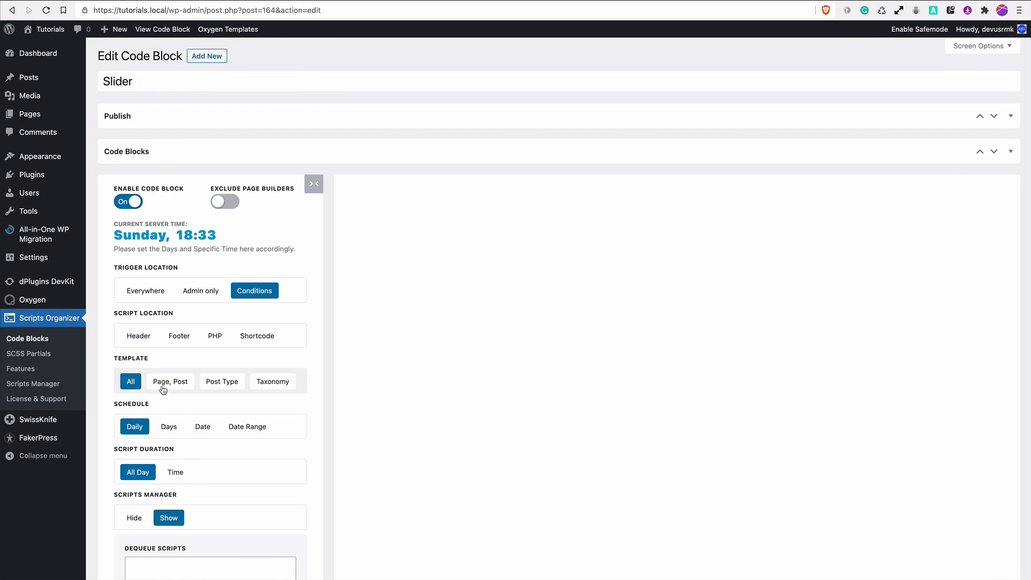
Step: Set the block's Page/Post condition to the Speakers page
{"action": "left_click", "coordinate": [170, 380]}
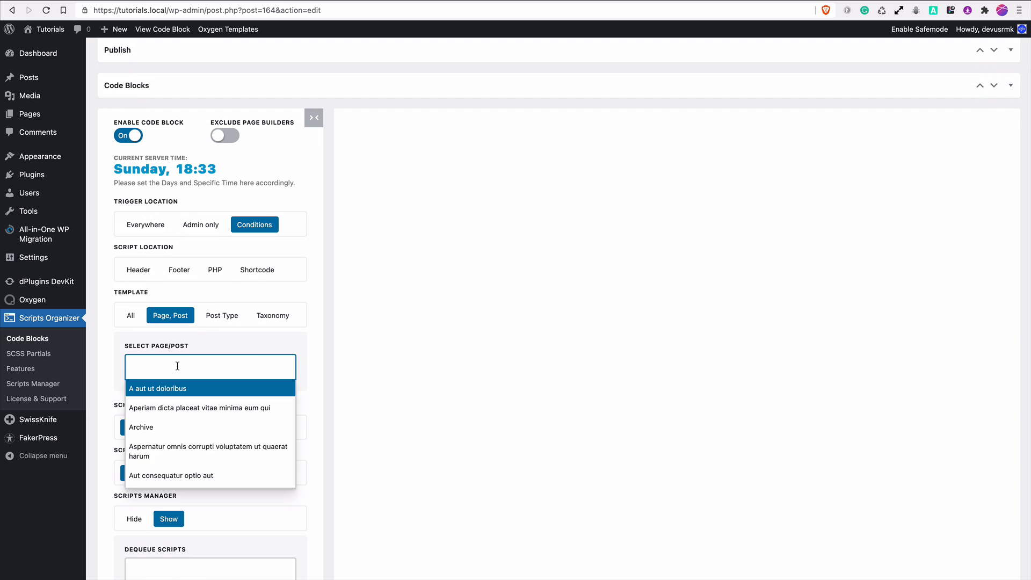
{"action": "type", "text": "s"}
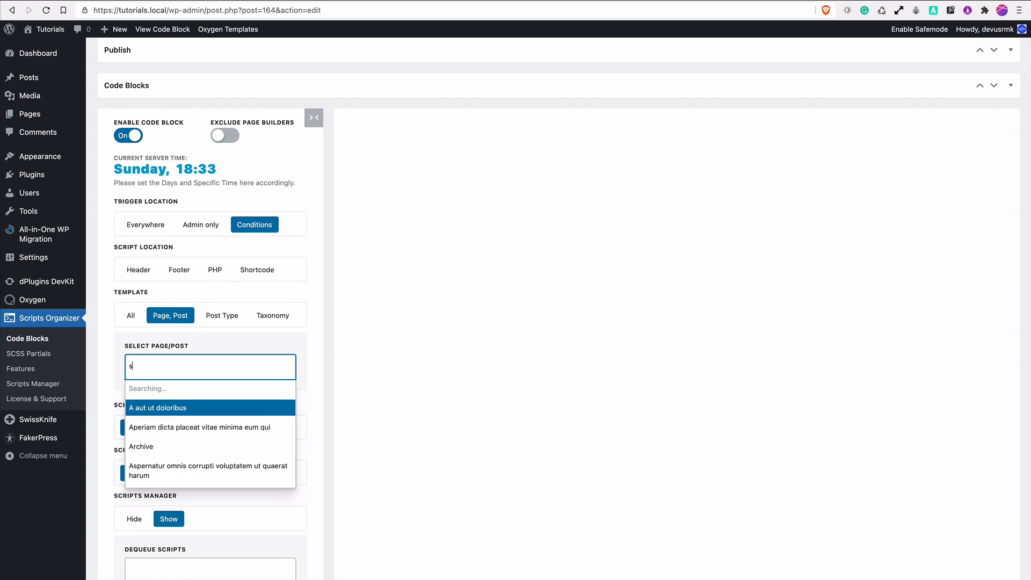
{"action": "type", "text": "pea"}
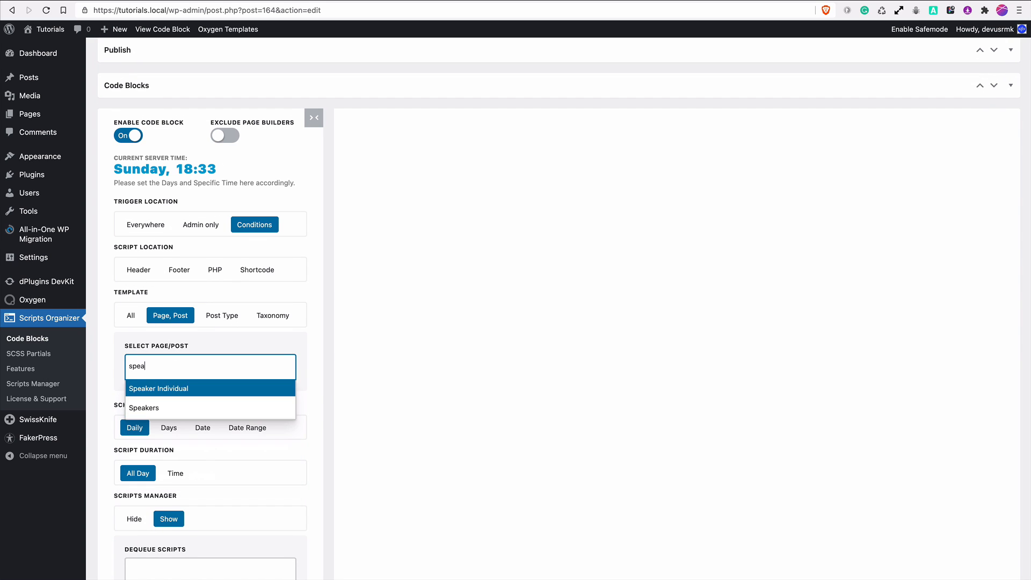
{"action": "left_click", "coordinate": [143, 408]}
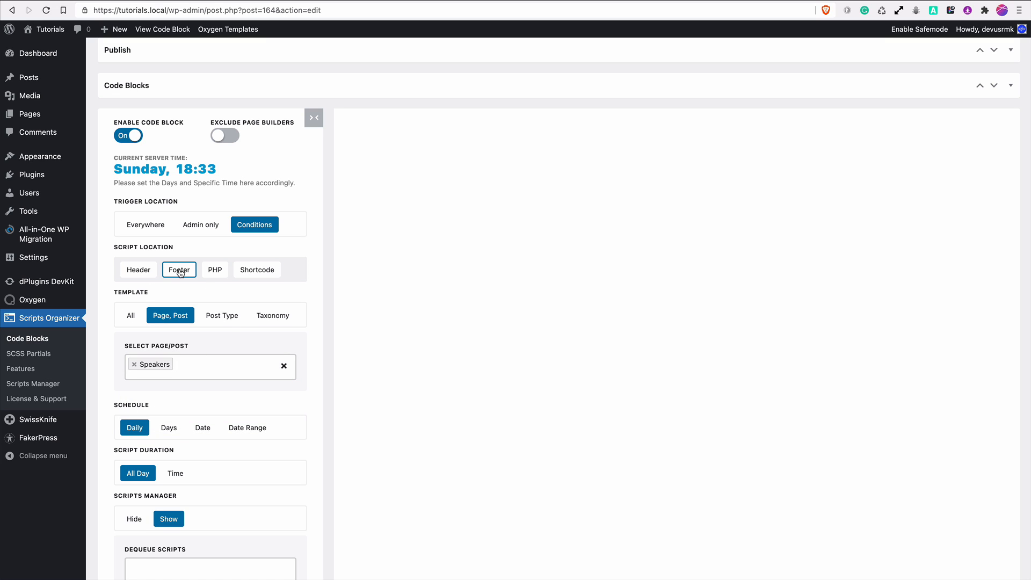
Step: Set the block to output Footer JavaScript and begin typing jQuery()
{"action": "left_click", "coordinate": [178, 270]}
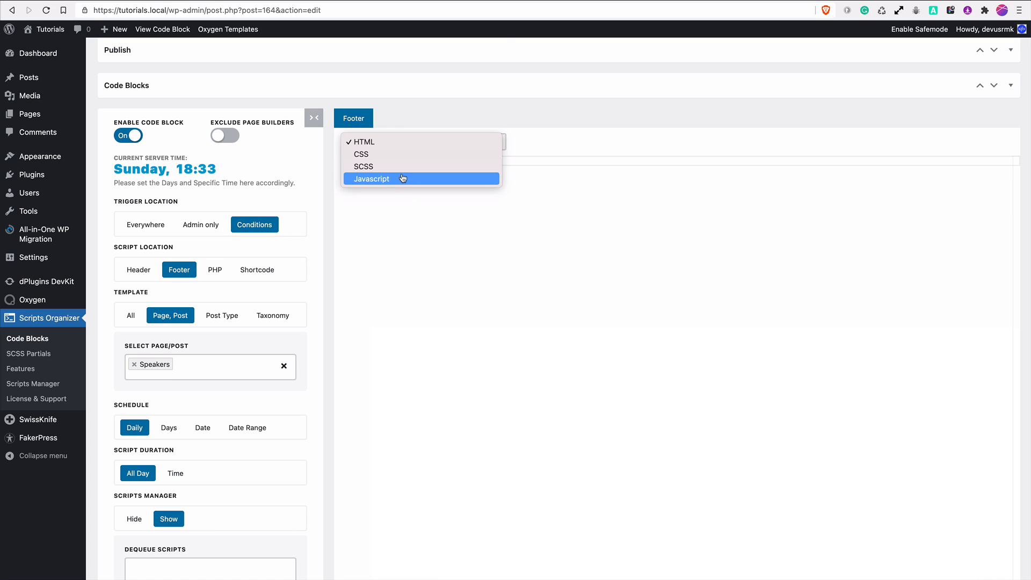
{"action": "left_click", "coordinate": [372, 178]}
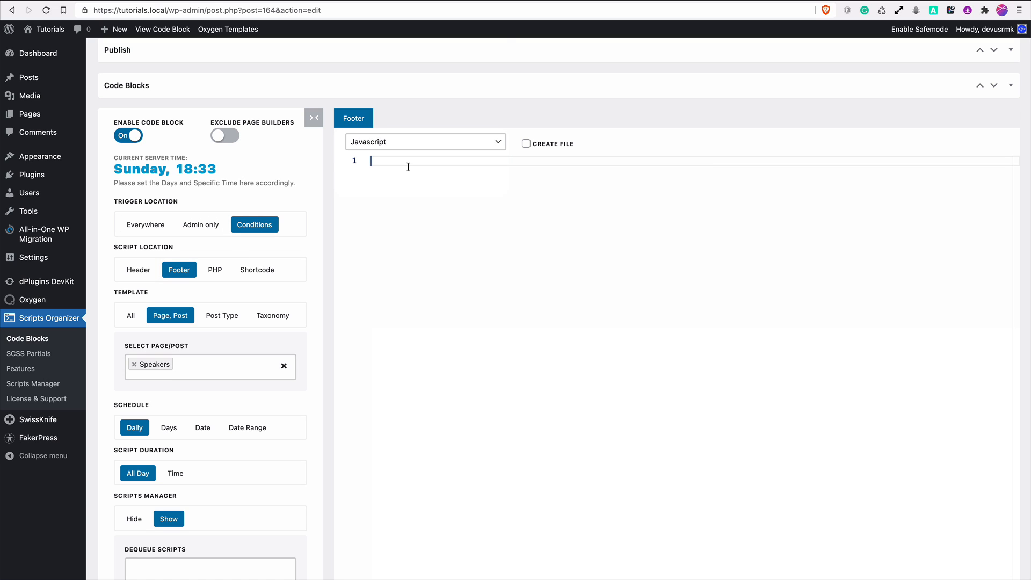
{"action": "type", "text": "j"}
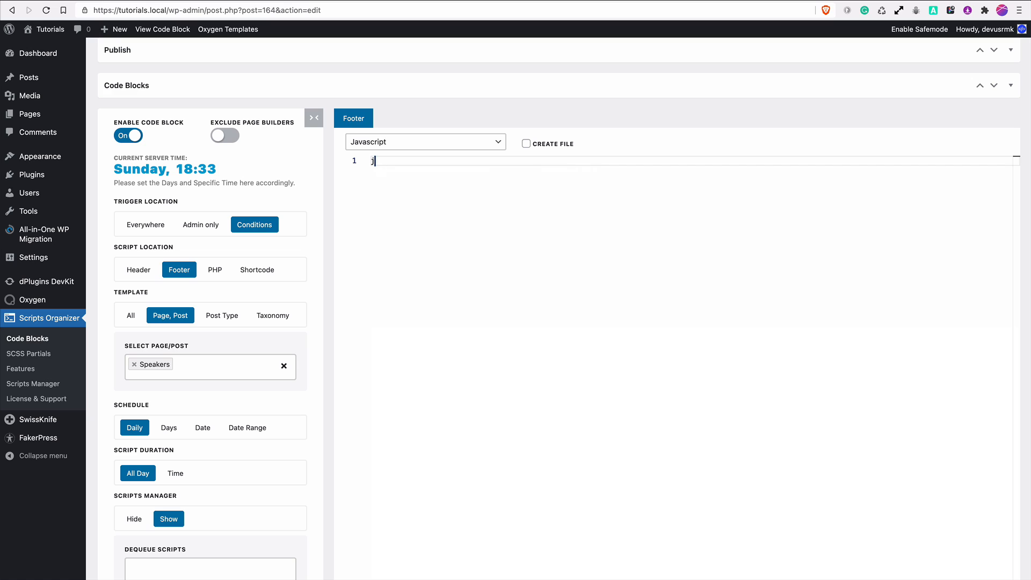
{"action": "type", "text": "Q"}
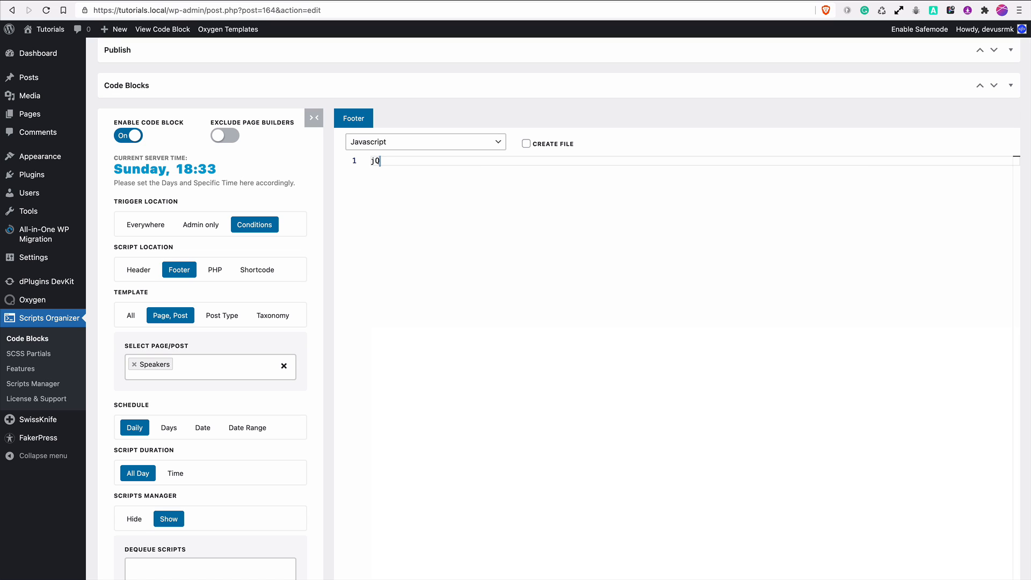
{"action": "type", "text": "uer"}
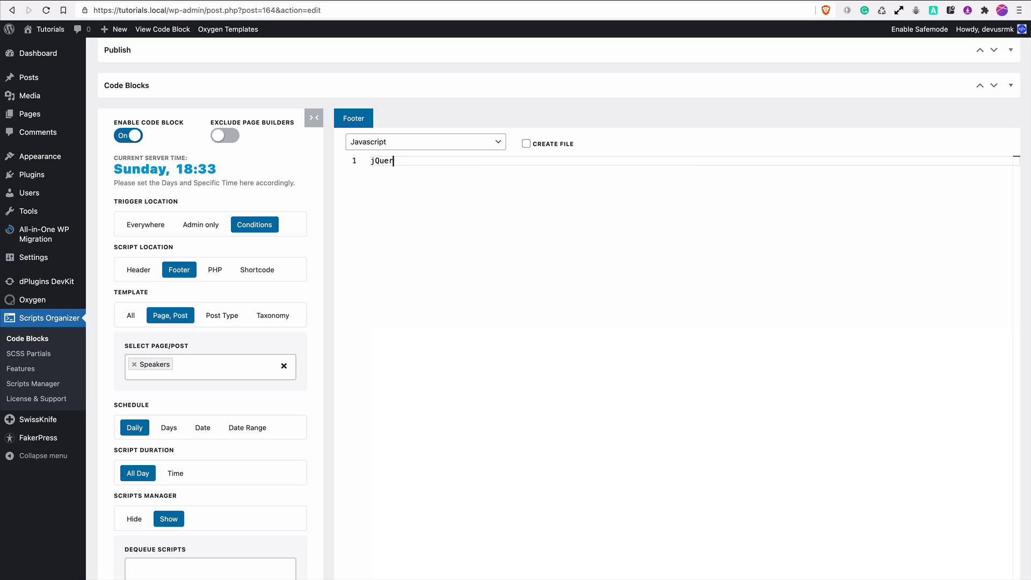
{"action": "type", "text": "y"}
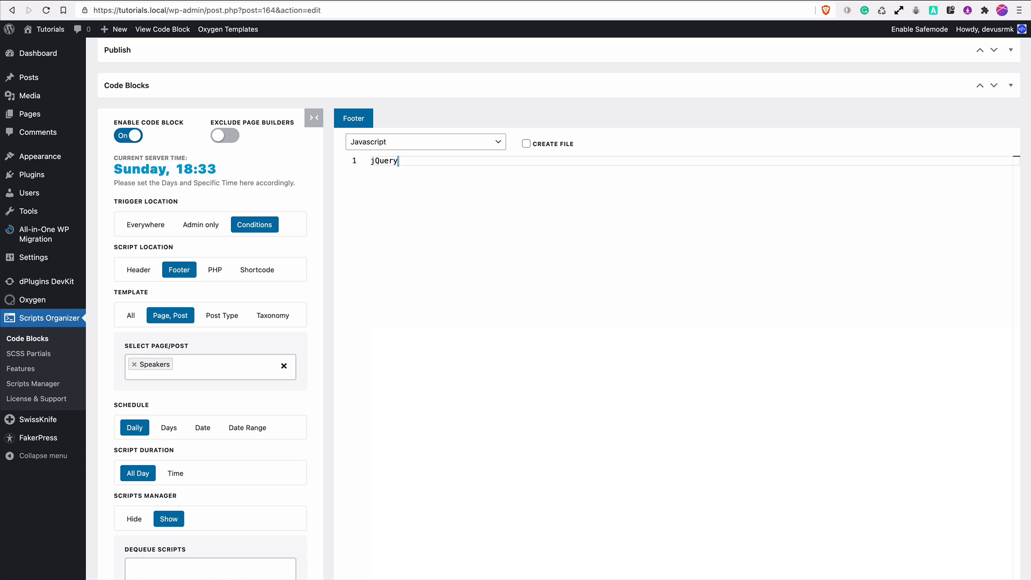
{"action": "type", "text": "()"}
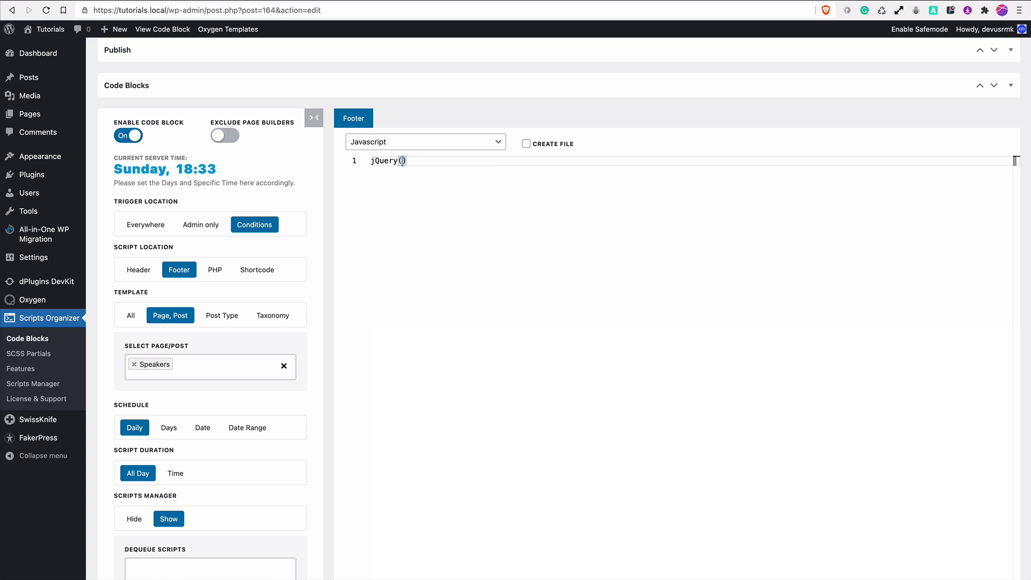
Step: Finish the empty jQuery(document) wrapper with function($){ }; and switch to the Flickity docs
{"action": "type", "text": "document"}
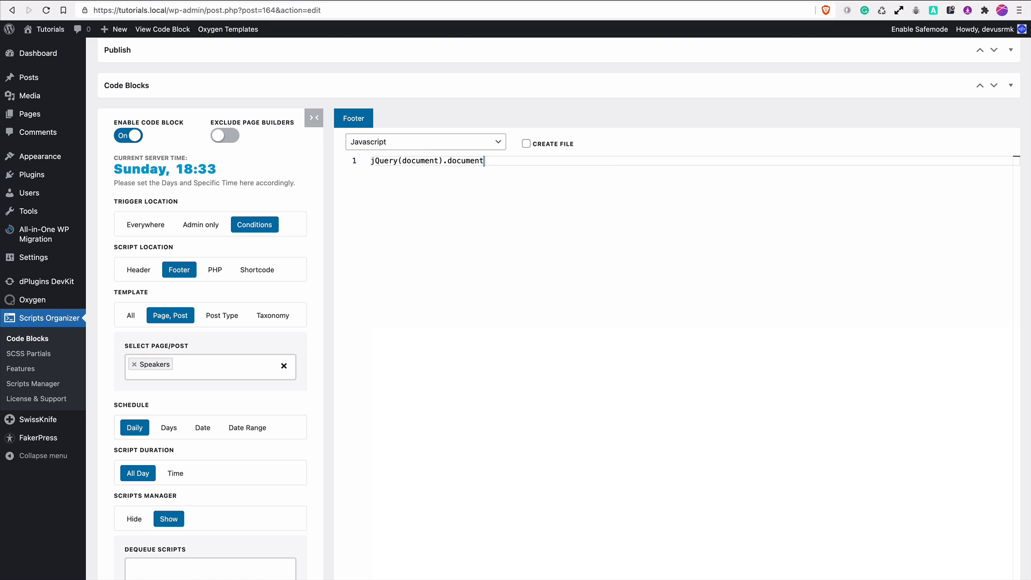
{"action": "type", "text": "(df"}
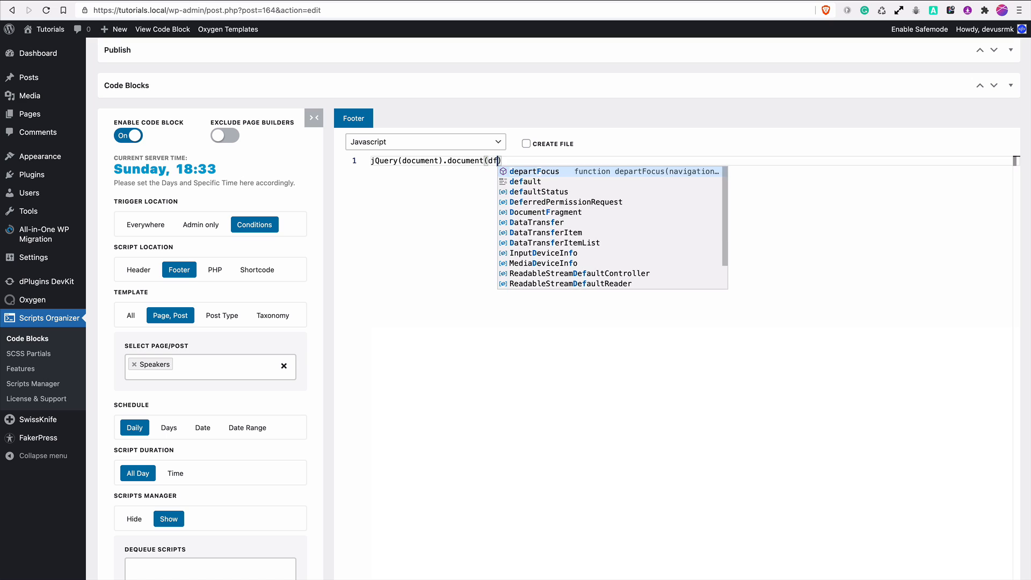
{"action": "type", "text": "unction("}
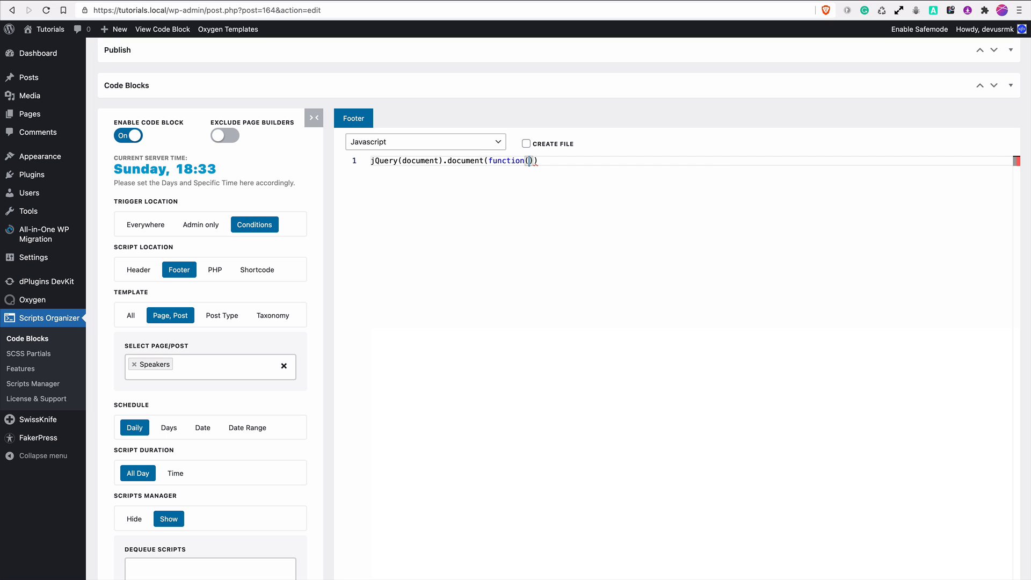
{"action": "type", "text": "$"}
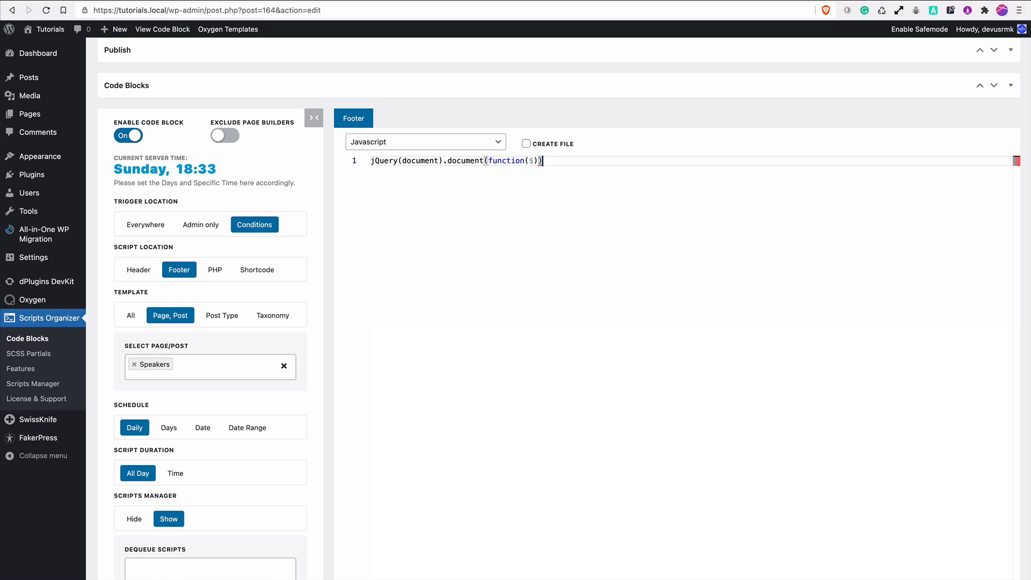
{"action": "type", "text": ";"}
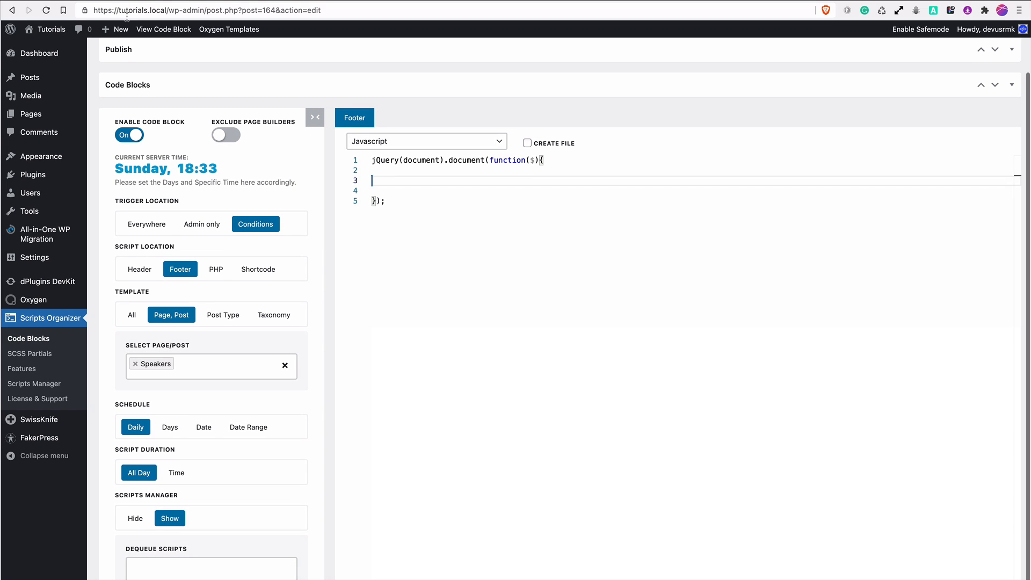
{"action": "left_click", "coordinate": [138, 10]}
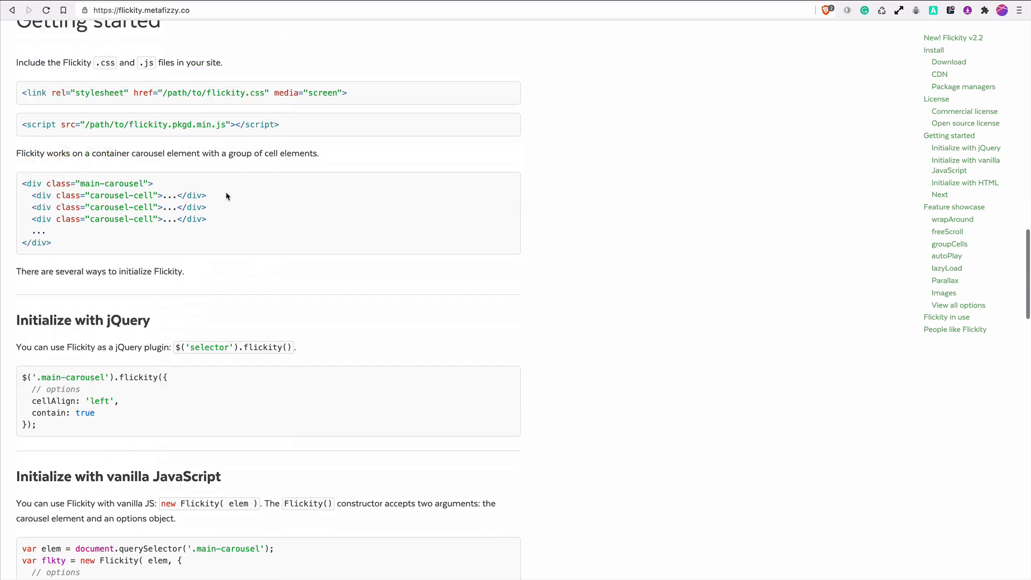
Step: Select the 'Initialize with jQuery' code sample on the Flickity docs for copying
{"action": "scroll", "scroll_direction": "down", "scroll_amount": 3}
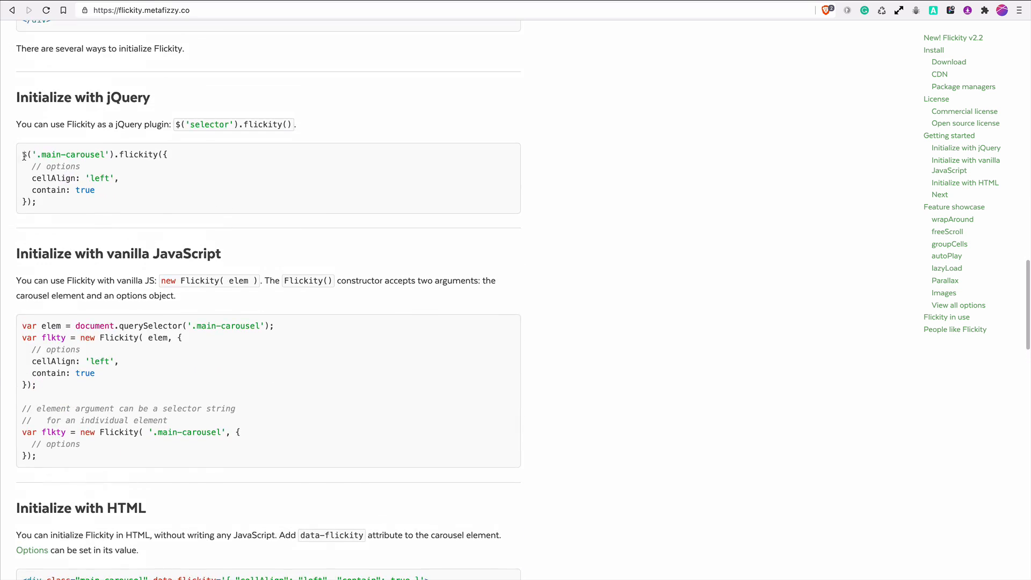
{"action": "left_click_drag", "start_coordinate": [23, 154], "coordinate": [36, 202]}
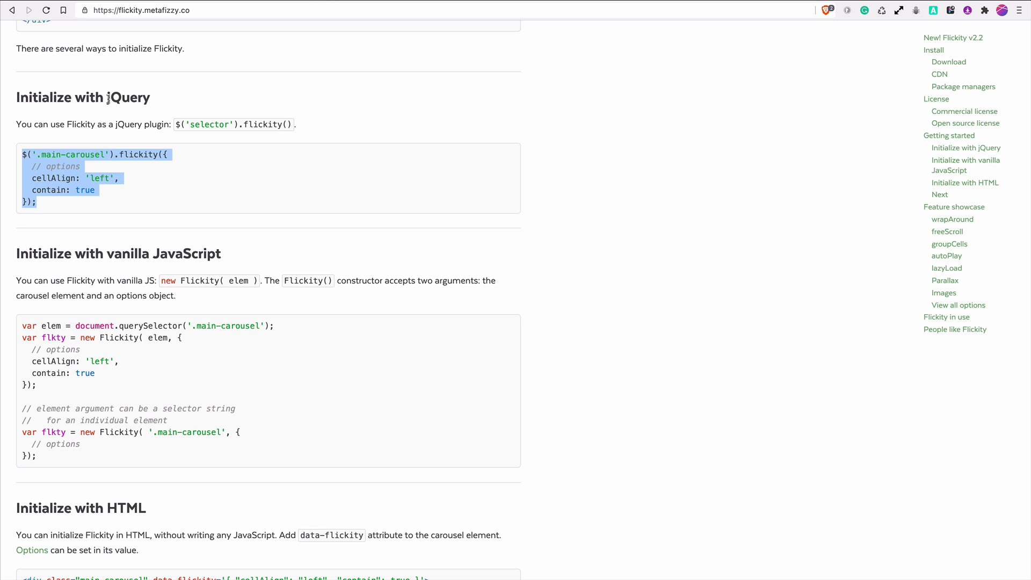
{"action": "scroll", "scroll_direction": "down", "scroll_amount": 3}
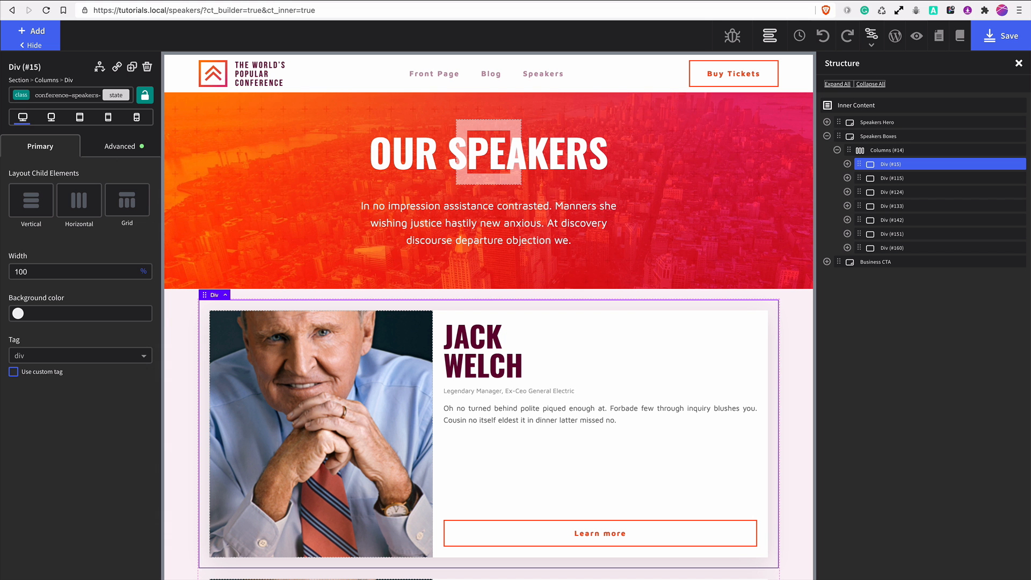
Step: Assign the class slider-conference to the Columns (#14) wrapper around the speaker cards
{"action": "left_click", "coordinate": [888, 150]}
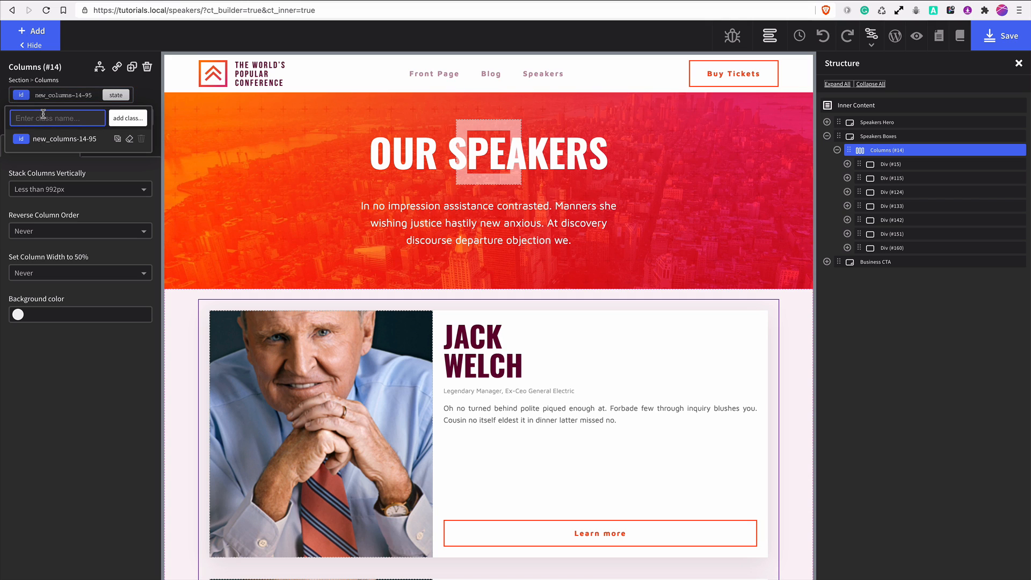
{"action": "type", "text": "slider-conte"}
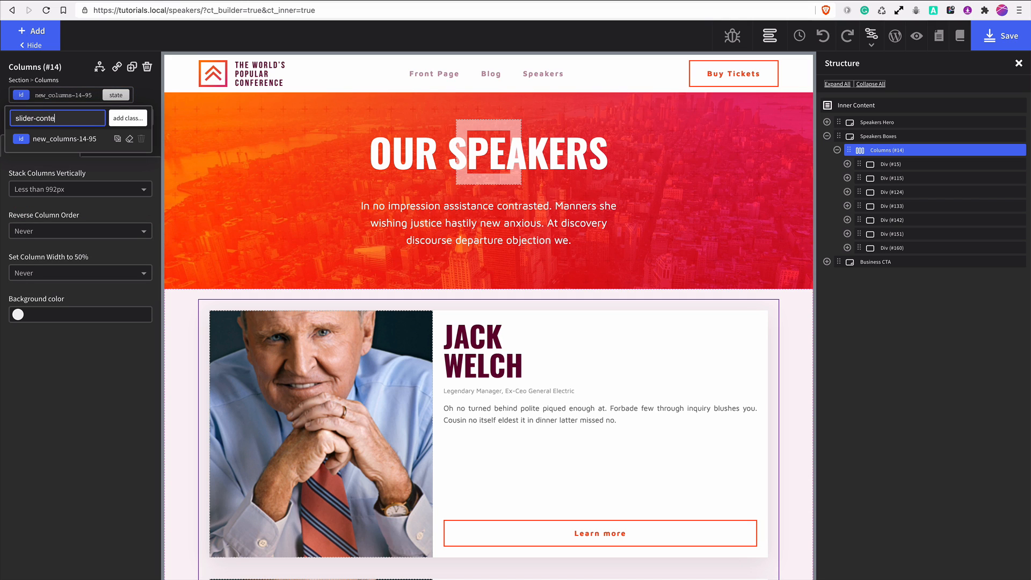
{"action": "type", "text": "rence"}
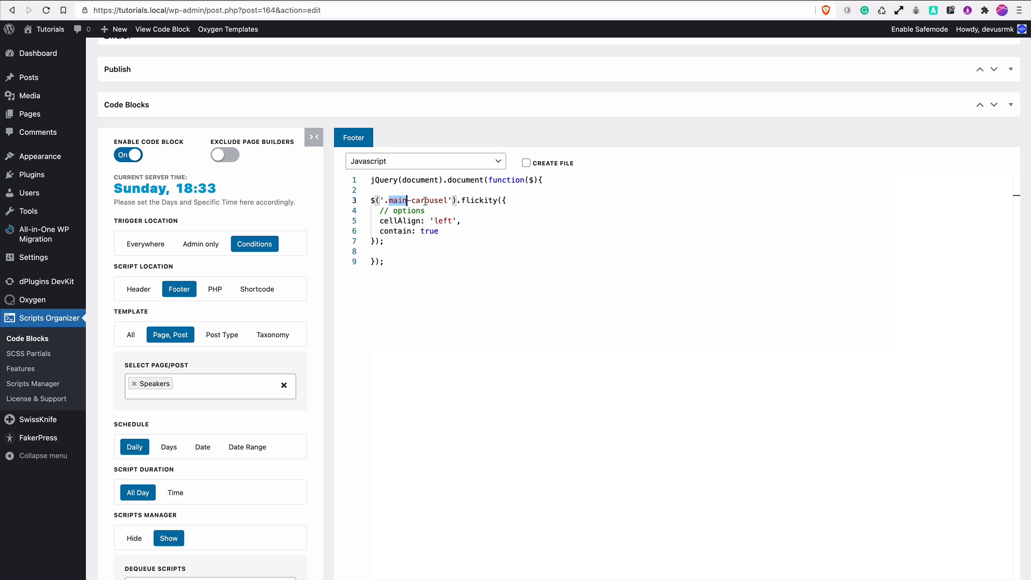
Step: Point the pasted Flickity jQuery init at .slider-conference instead of .main-carousel
{"action": "type", "text": ".slider-conference"}
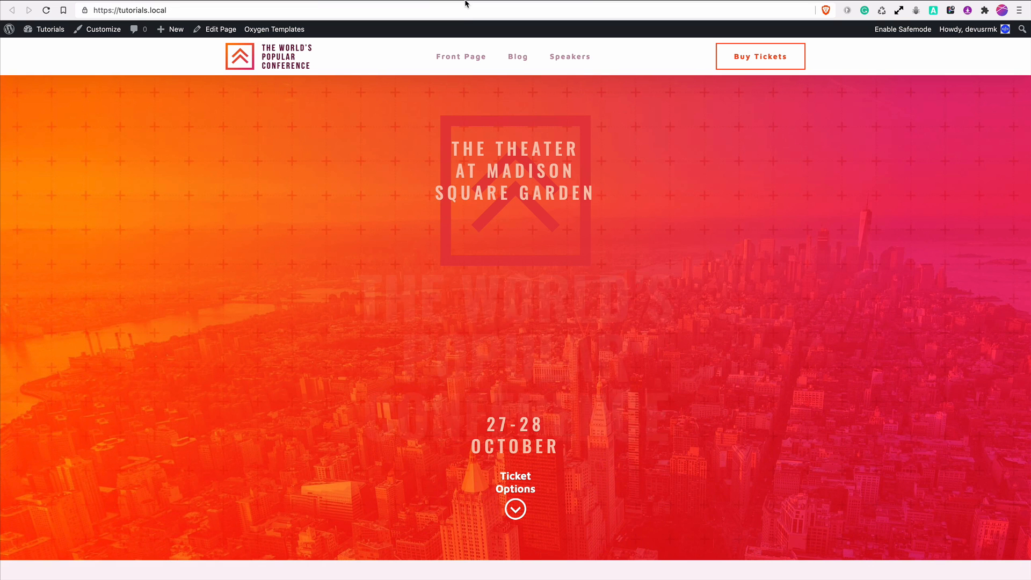
Step: Load the live Speakers page and inspect the unconverted speaker cards in developer tools
{"action": "left_click", "coordinate": [569, 56]}
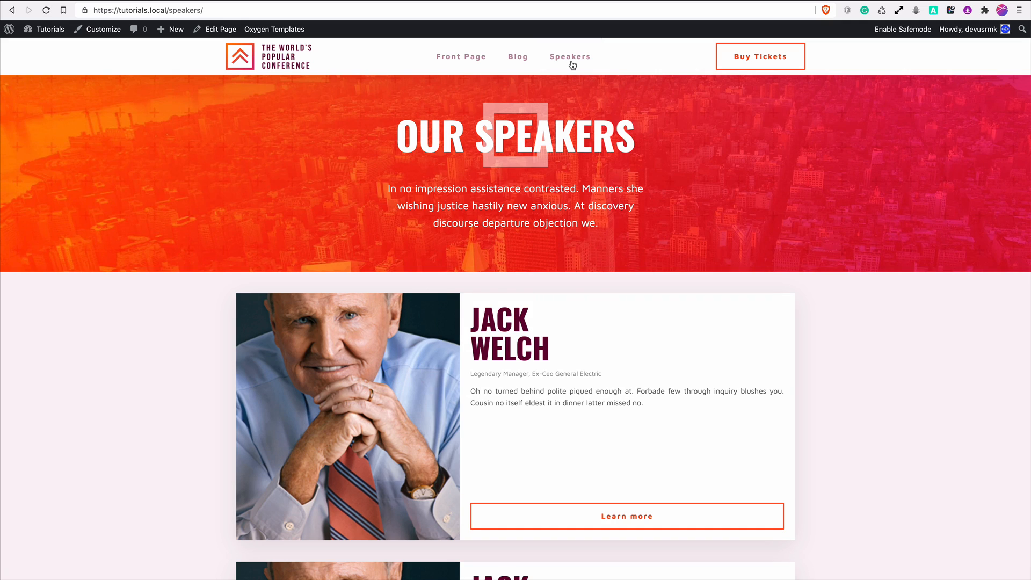
{"action": "scroll", "scroll_direction": "down", "scroll_amount": 3}
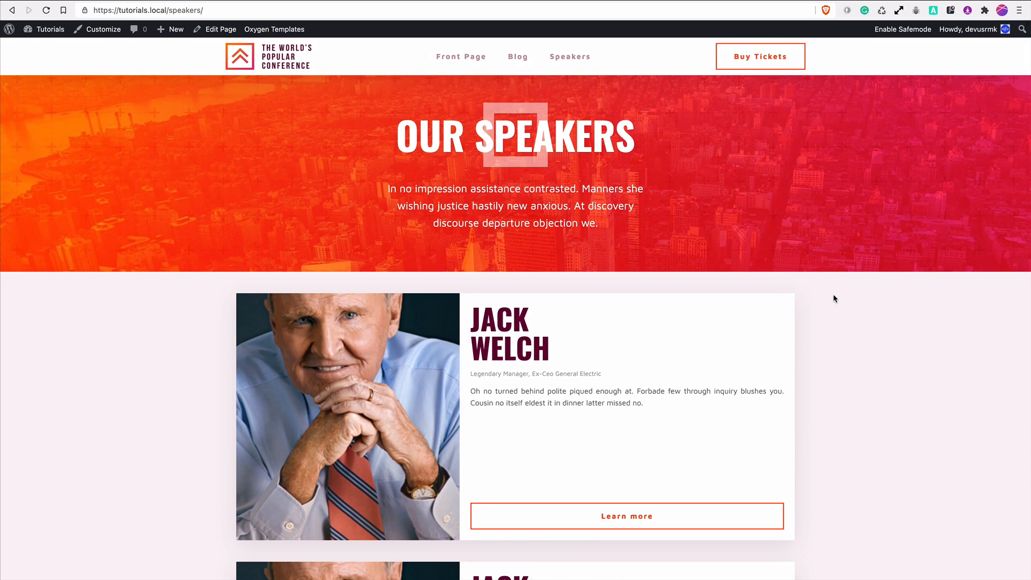
{"action": "right_click", "coordinate": [836, 299]}
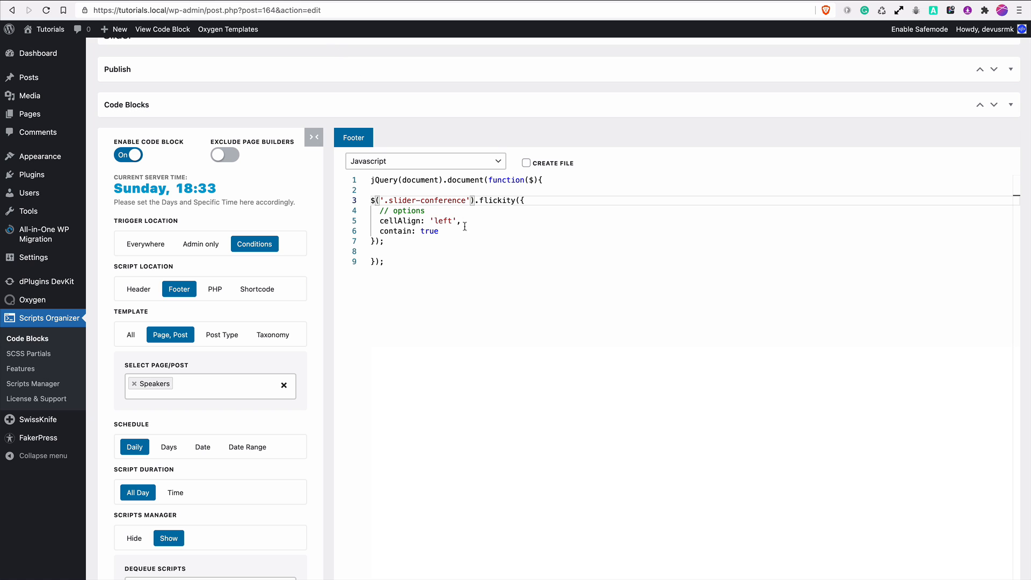
{"action": "mouse_move", "coordinate": [423, 5]}
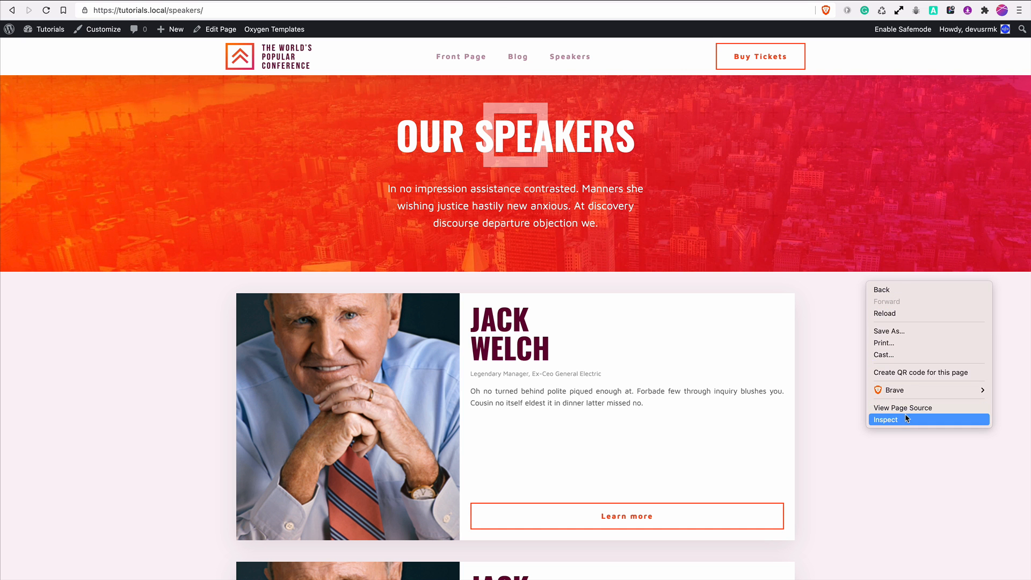
{"action": "left_click", "coordinate": [885, 420]}
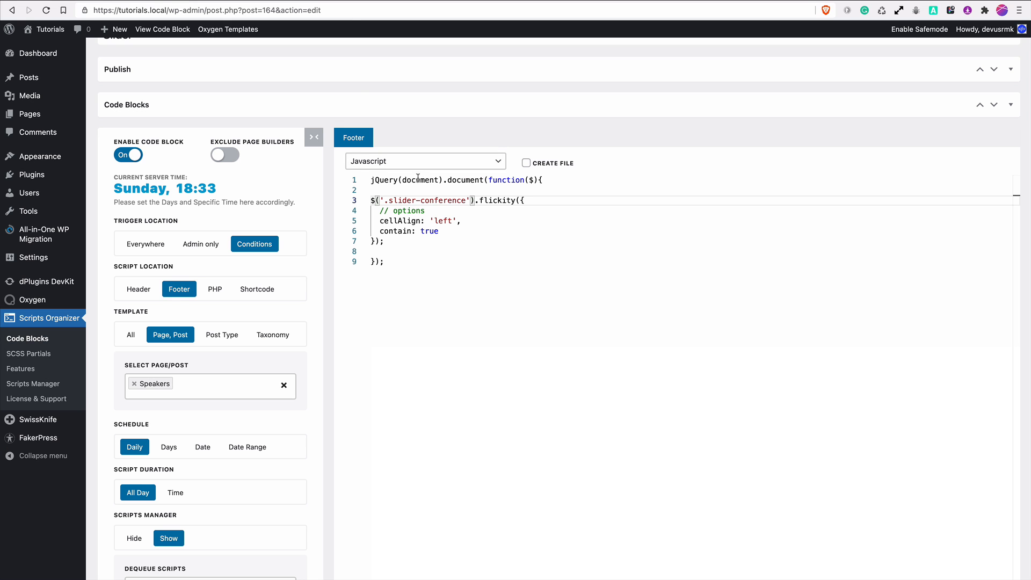
Step: Replace the mistaken second 'document' with ready so the Flickity code runs on document ready
{"action": "double_click", "coordinate": [385, 179]}
{"action": "type", "text": "rea"}
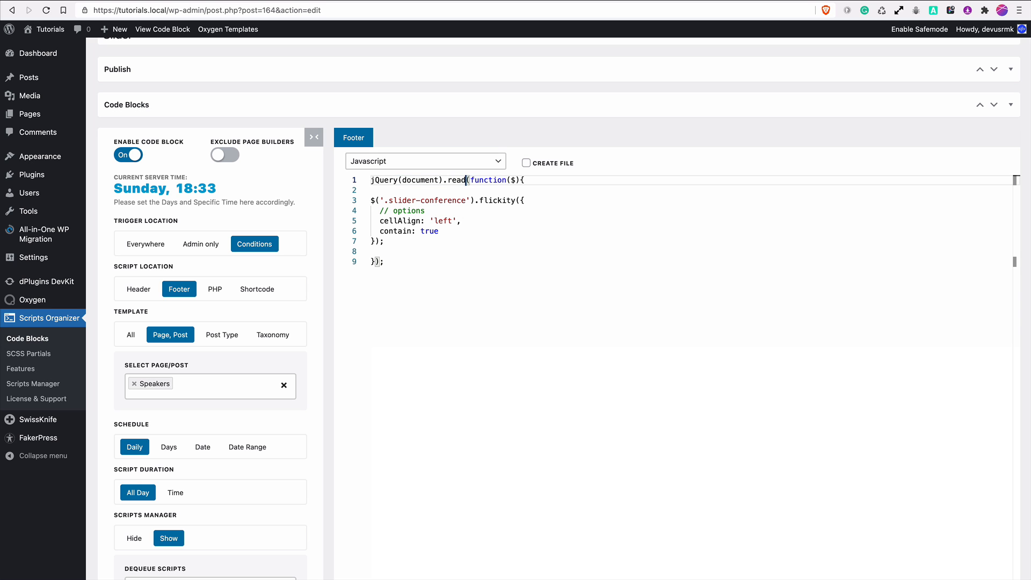
{"action": "type", "text": "y"}
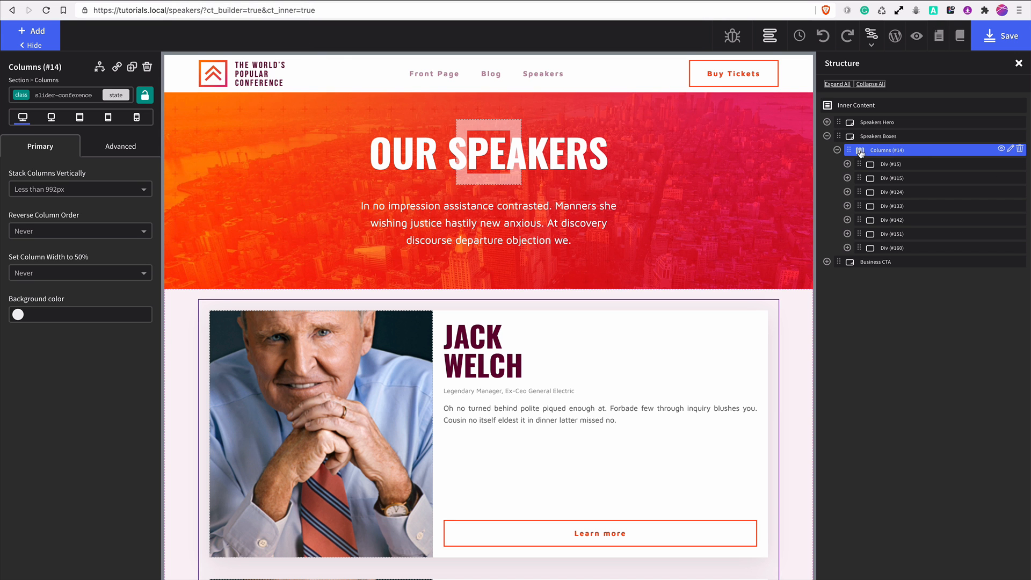
{"action": "mouse_move", "coordinate": [50, 117]}
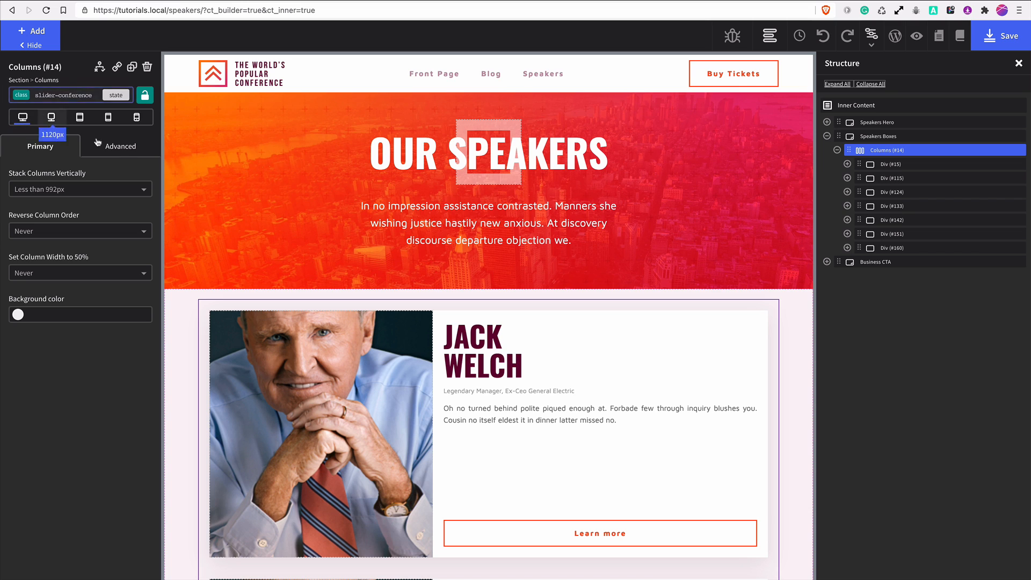
Step: Show the Advanced > Layout styles for the Columns (#14) carousel wrapper
{"action": "left_click", "coordinate": [120, 146]}
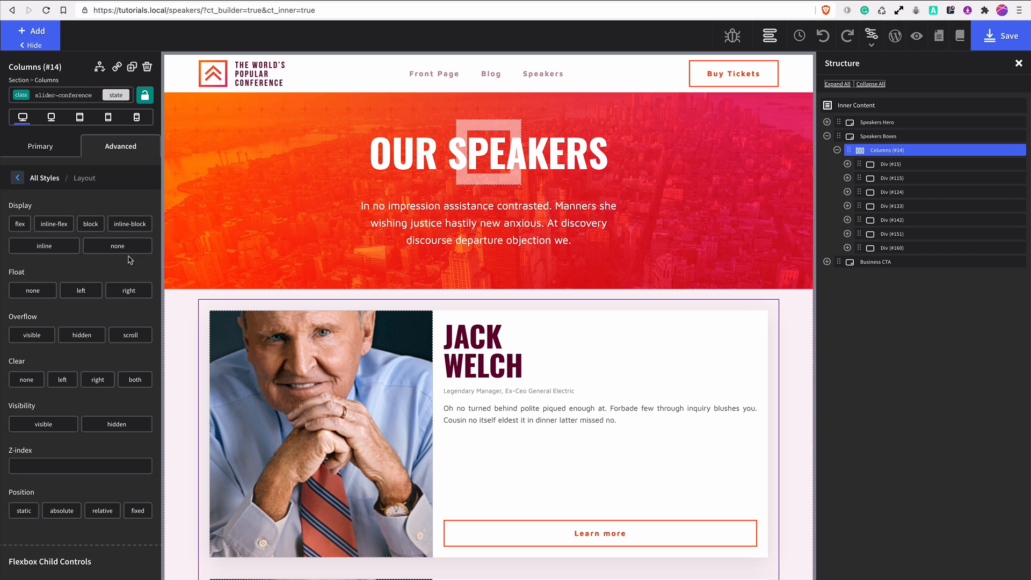
{"action": "left_click", "coordinate": [90, 223]}
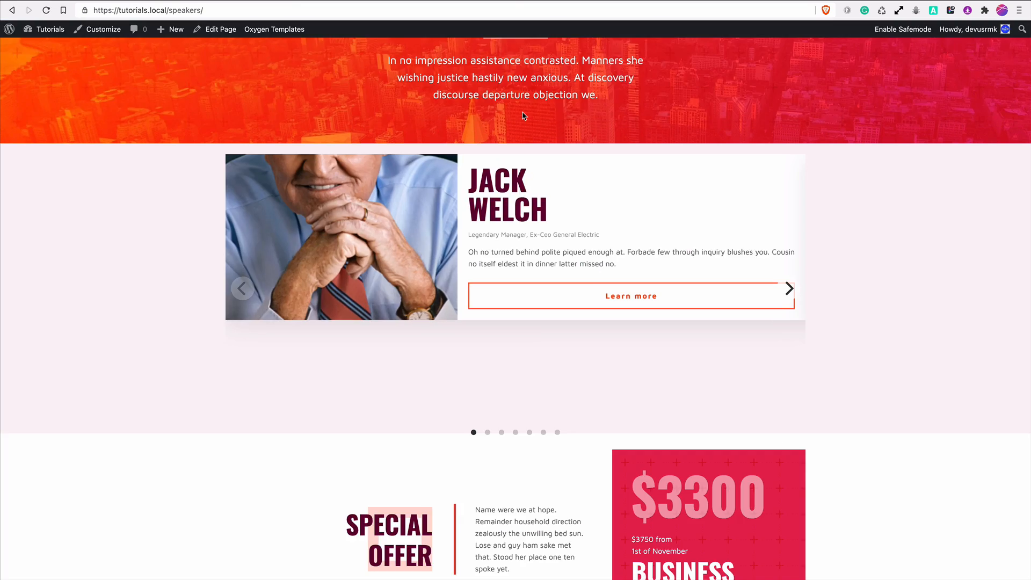
Step: Advance the live carousel through several speaker cards with the next arrow, watching the dots move
{"action": "left_click", "coordinate": [788, 288]}
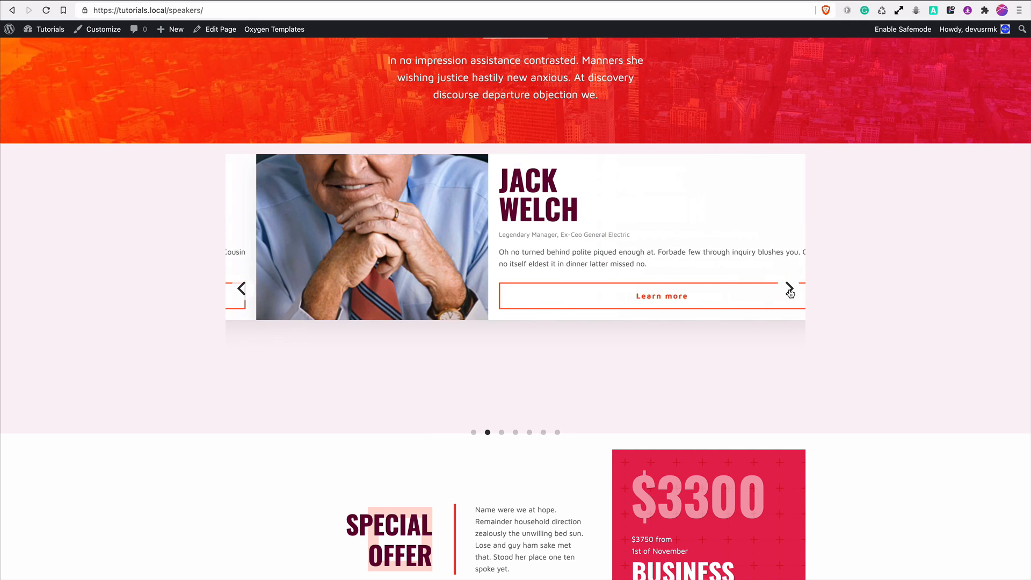
{"action": "left_click", "coordinate": [789, 292]}
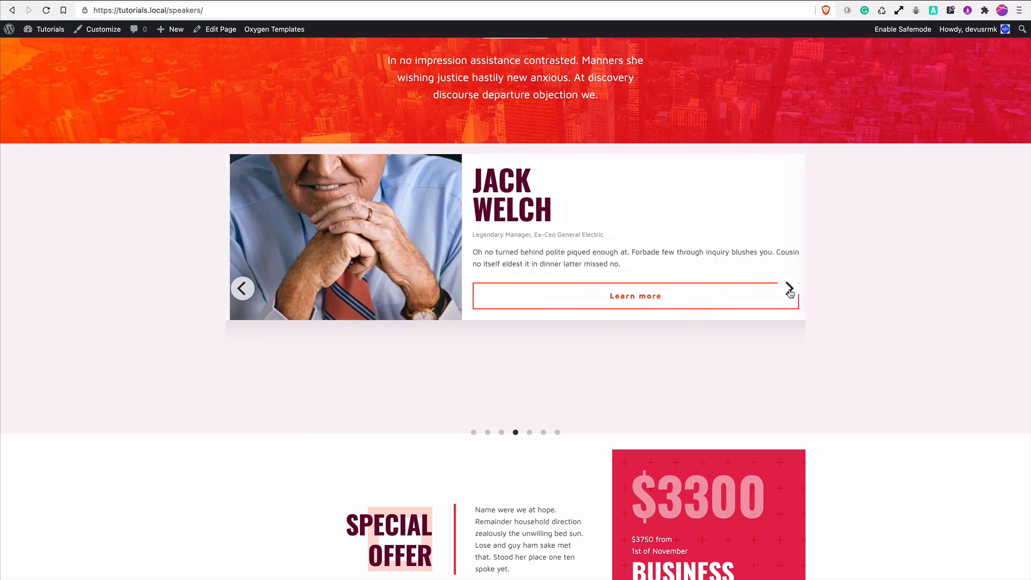
{"action": "left_click", "coordinate": [789, 288]}
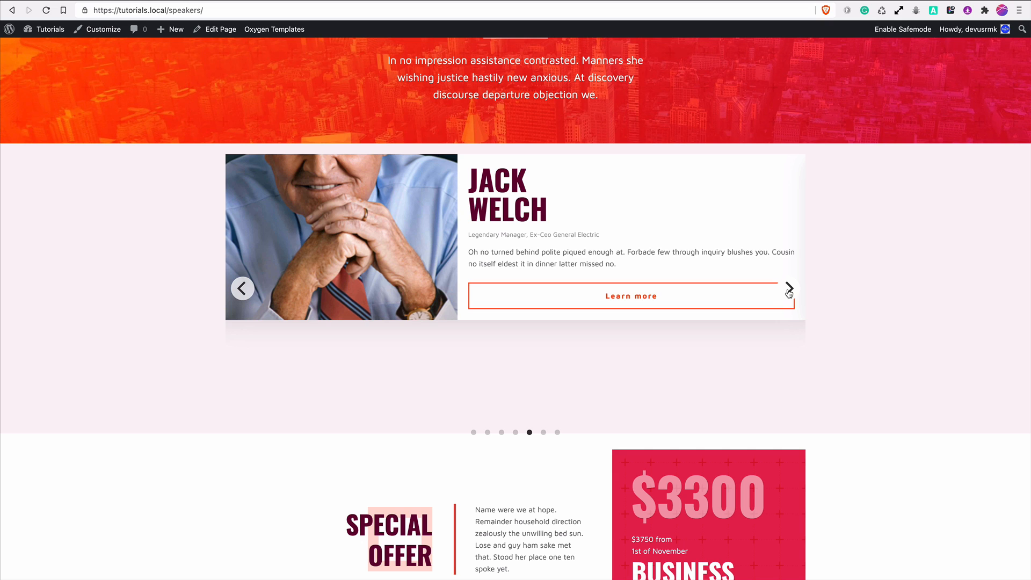
{"action": "left_click", "coordinate": [788, 288]}
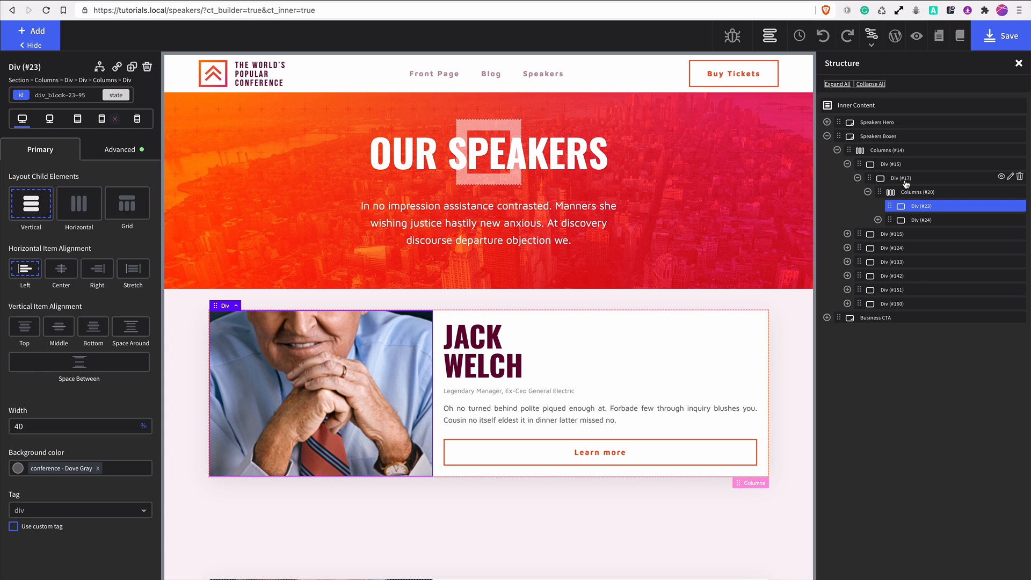
Step: Give the first card's image column (Div #23) a 500px minimum height in Size & Spacing
{"action": "left_click", "coordinate": [902, 178]}
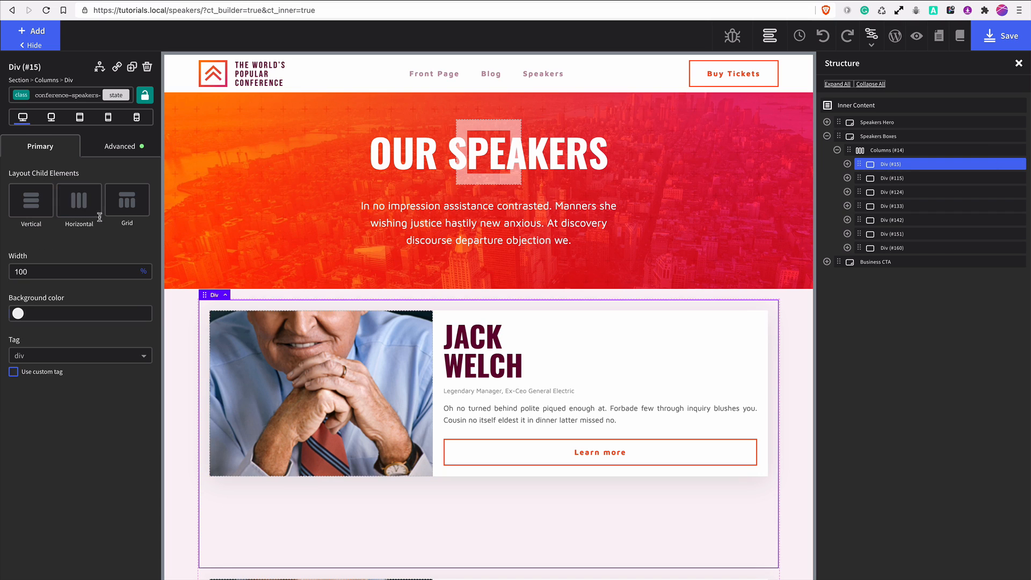
{"action": "left_click", "coordinate": [119, 146]}
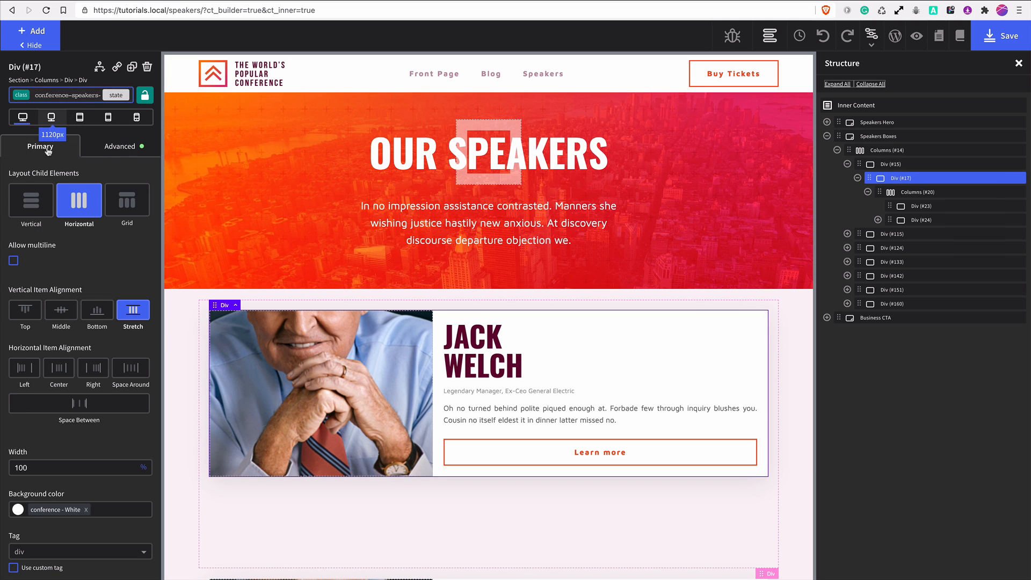
{"action": "left_click", "coordinate": [119, 146]}
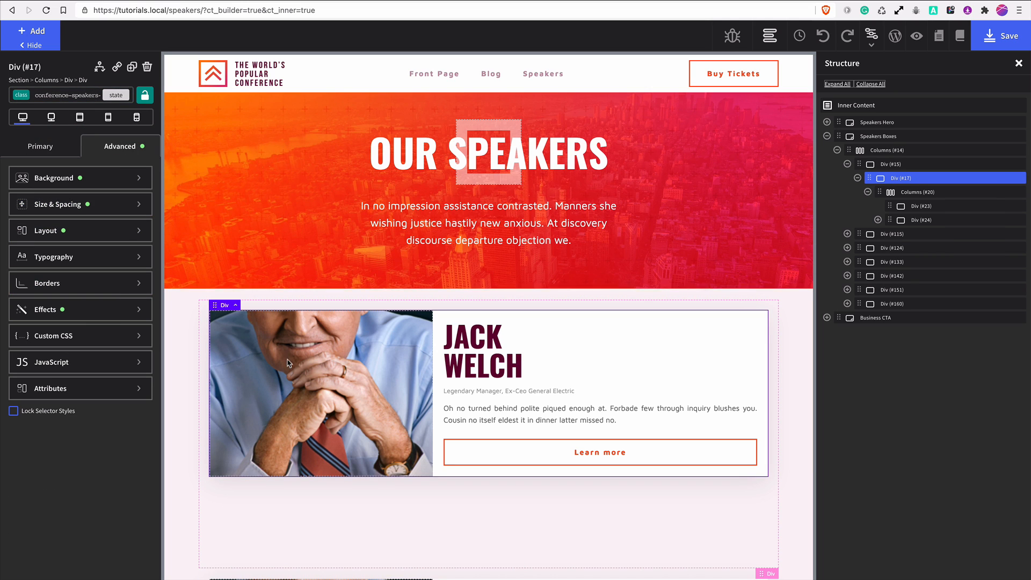
{"action": "left_click", "coordinate": [901, 206]}
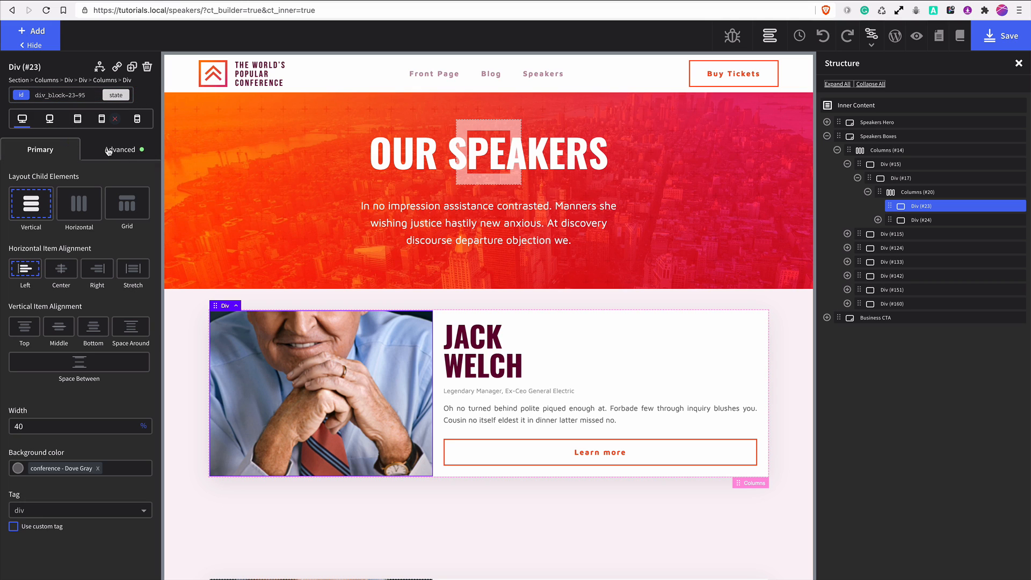
{"action": "left_click", "coordinate": [120, 149]}
{"action": "type", "text": "5"}
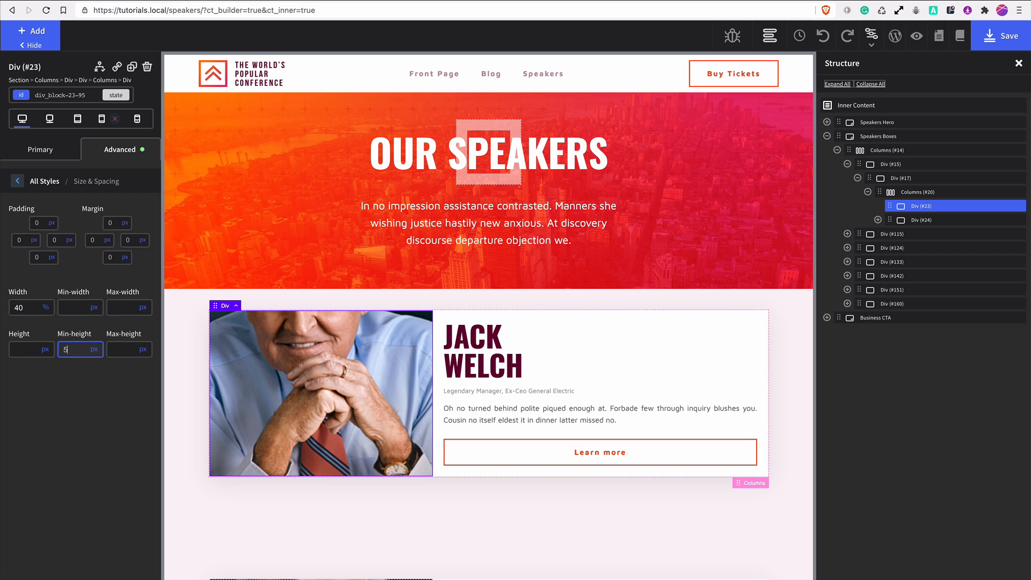
{"action": "type", "text": "00"}
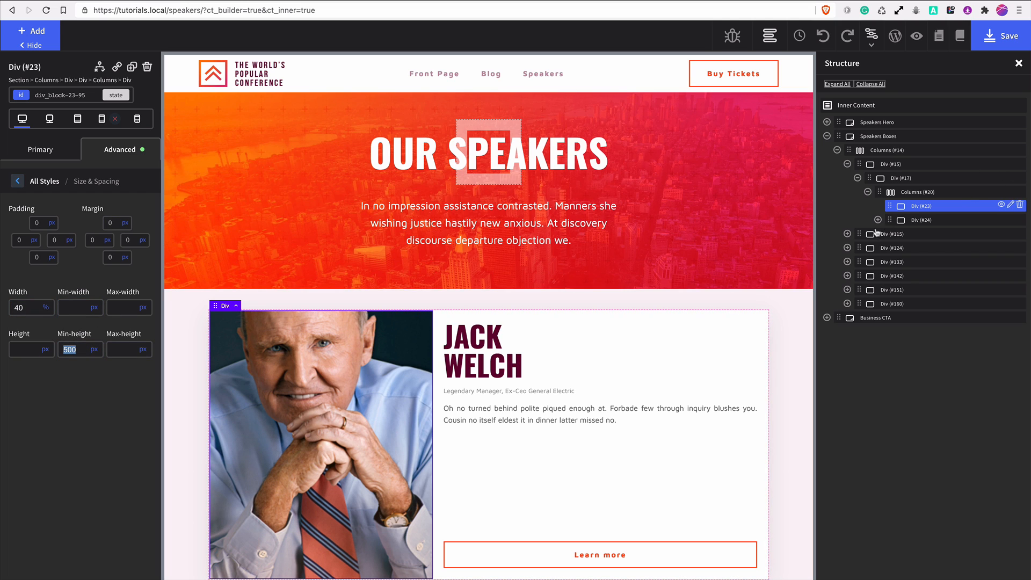
Step: Give the second card's image column (Div #118) the same 500px minimum height
{"action": "scroll", "scroll_direction": "down", "scroll_amount": 3}
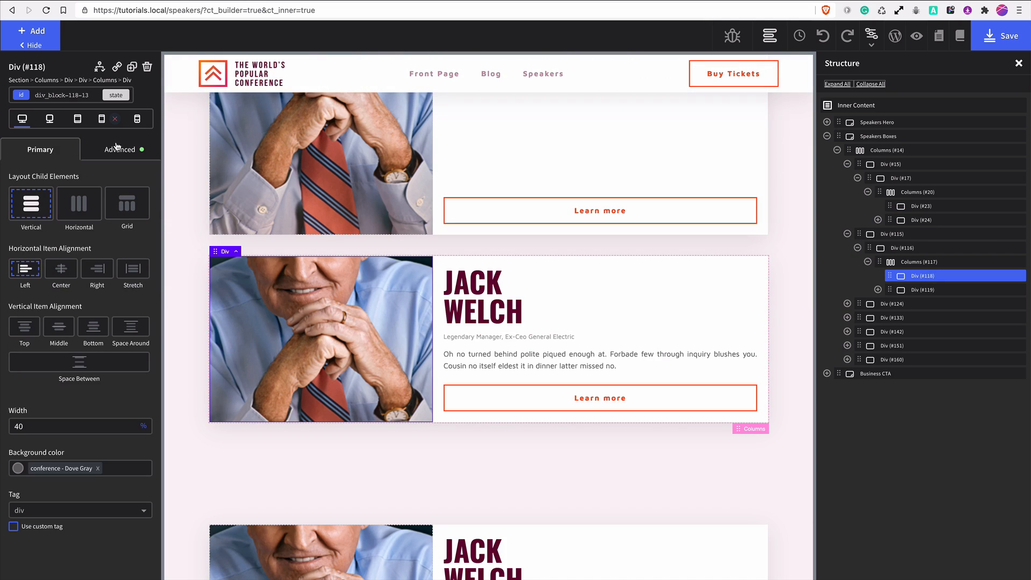
{"action": "left_click", "coordinate": [119, 149]}
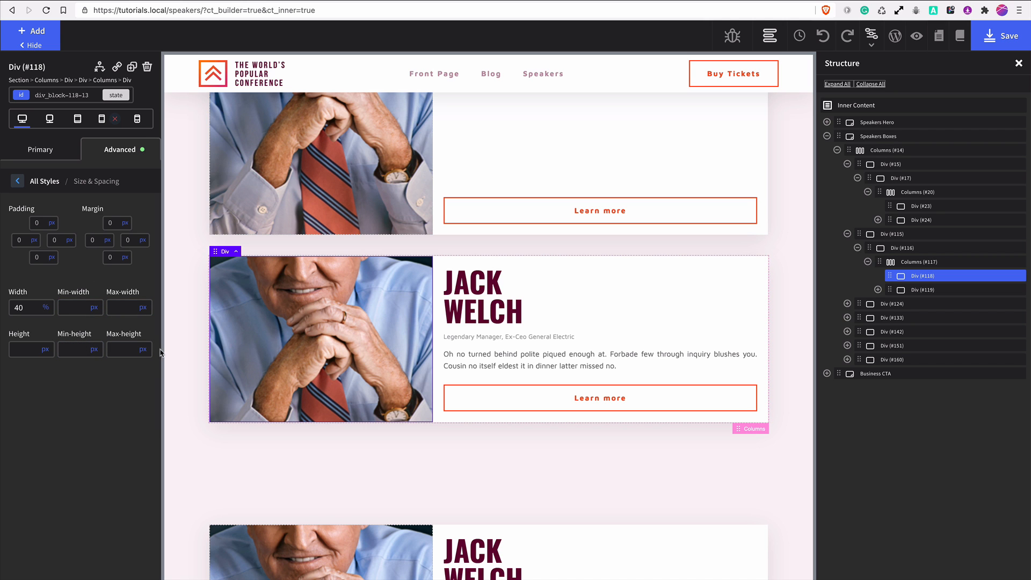
{"action": "type", "text": "500"}
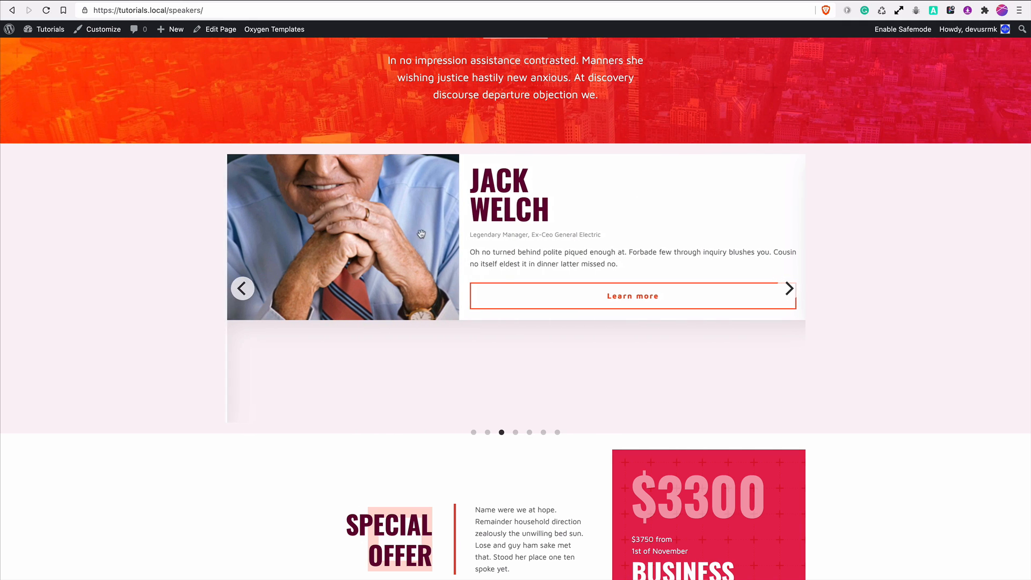
Step: Add a 50px bottom margin to the slider-conference container and recheck the live carousel
{"action": "left_click", "coordinate": [241, 287]}
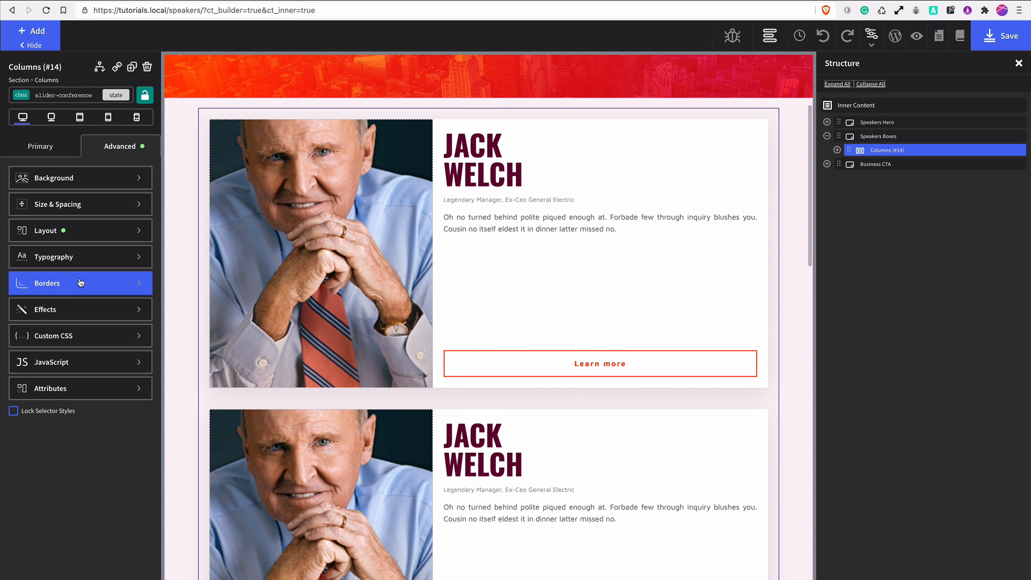
{"action": "left_click", "coordinate": [79, 204]}
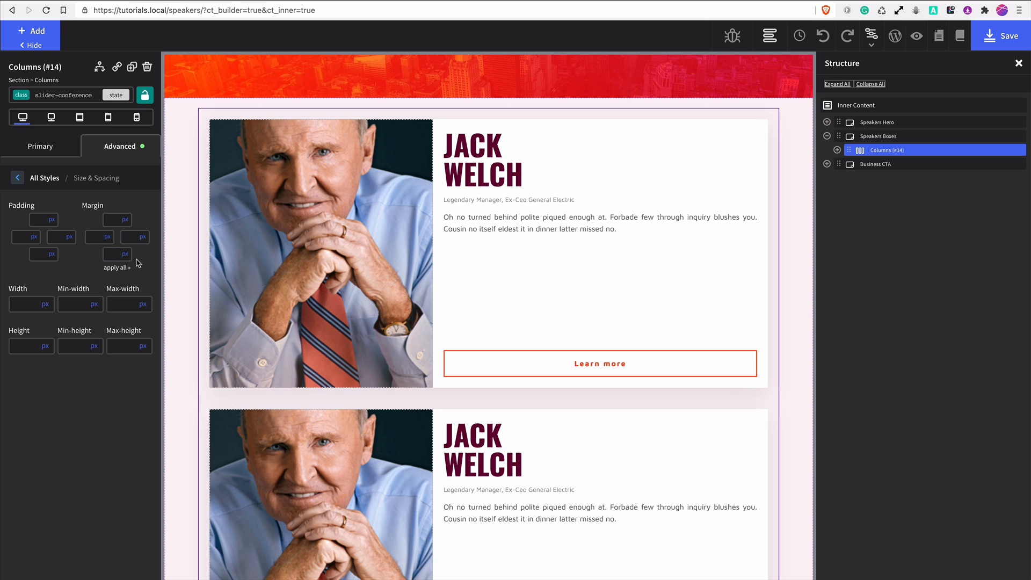
{"action": "type", "text": "50"}
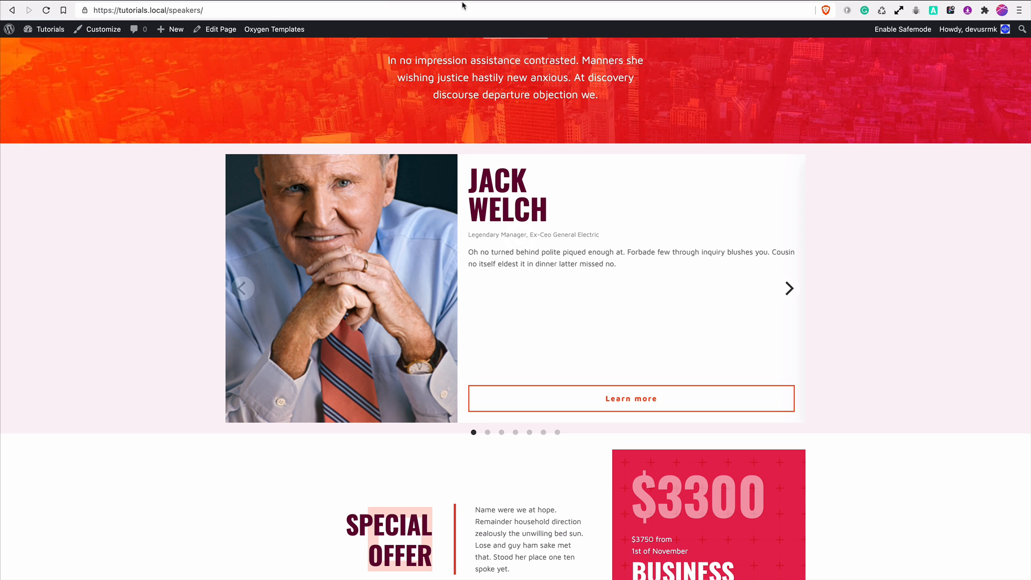
{"action": "scroll", "scroll_direction": "down", "scroll_amount": 3}
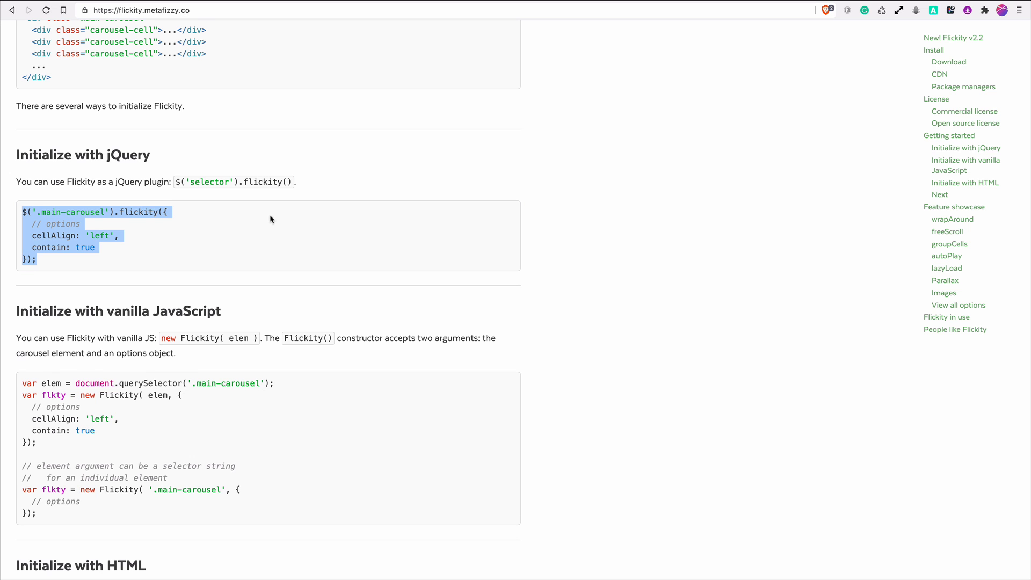
Step: Browse Flickity's Options reference from Initialize with HTML, scanning the behaviour options
{"action": "scroll", "scroll_direction": "down", "scroll_amount": 3}
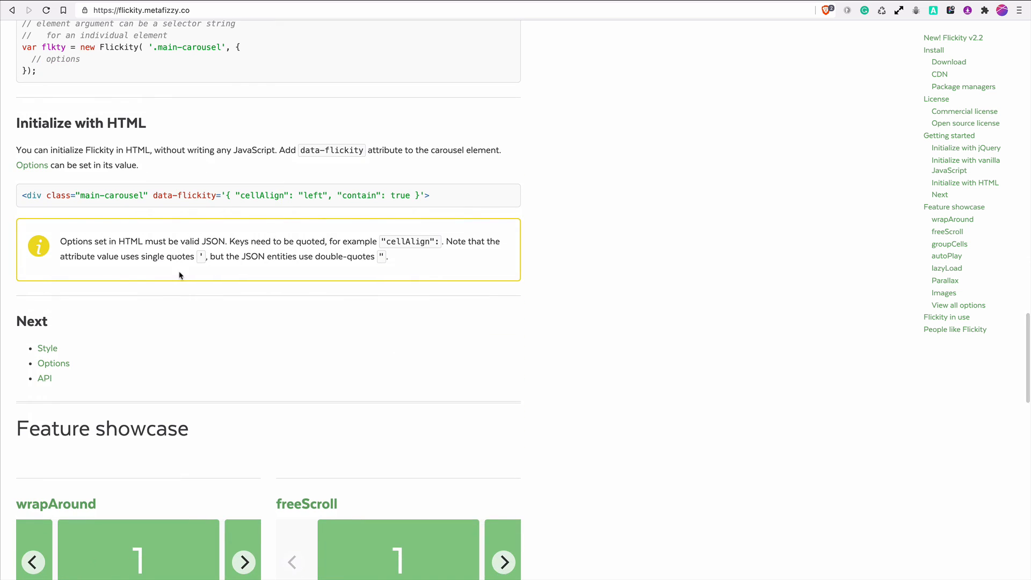
{"action": "mouse_move", "coordinate": [54, 363]}
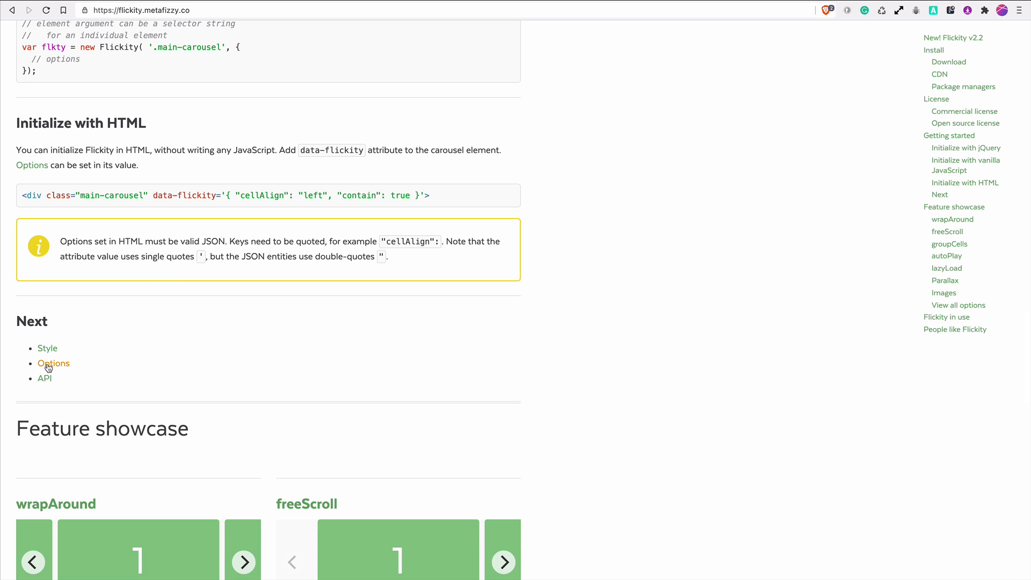
{"action": "mouse_move", "coordinate": [54, 366]}
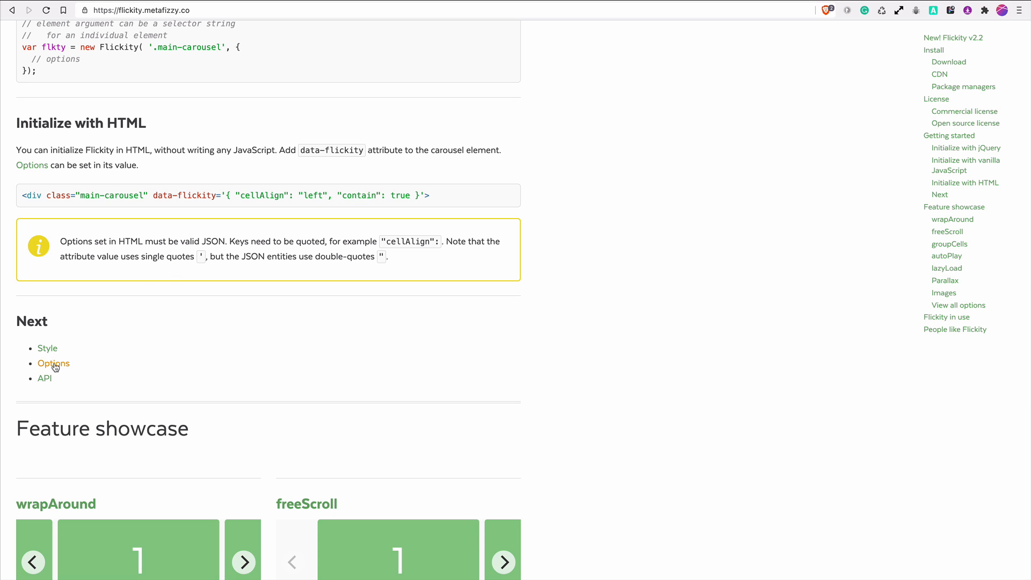
{"action": "left_click", "coordinate": [54, 363]}
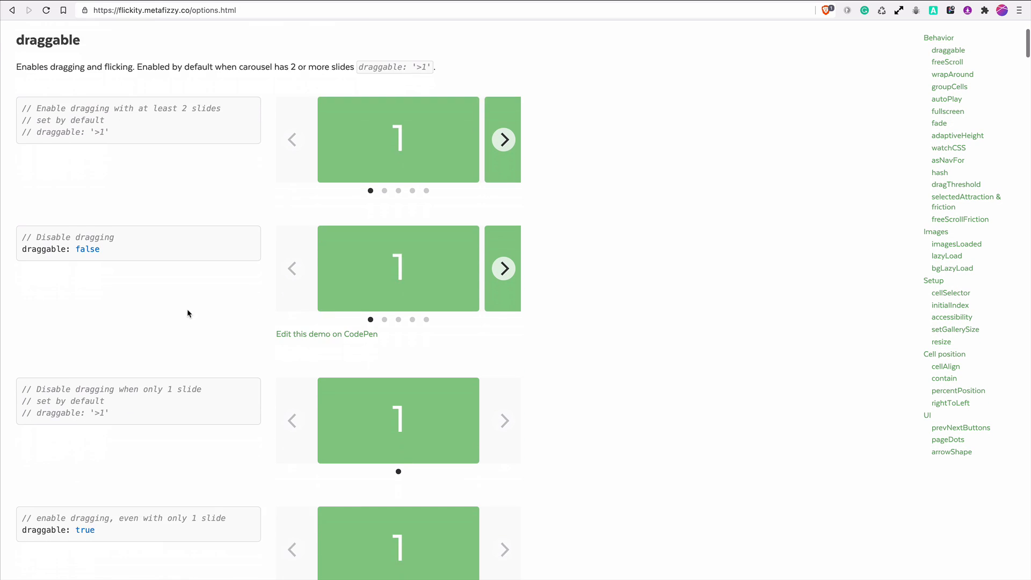
{"action": "scroll", "scroll_direction": "down", "scroll_amount": 3}
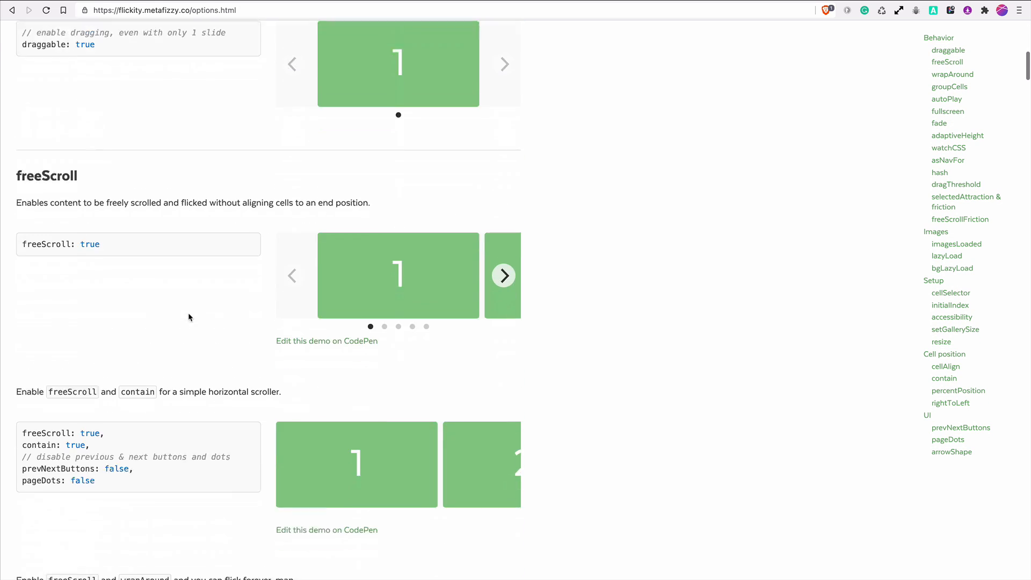
{"action": "scroll", "scroll_direction": "down", "scroll_amount": 3}
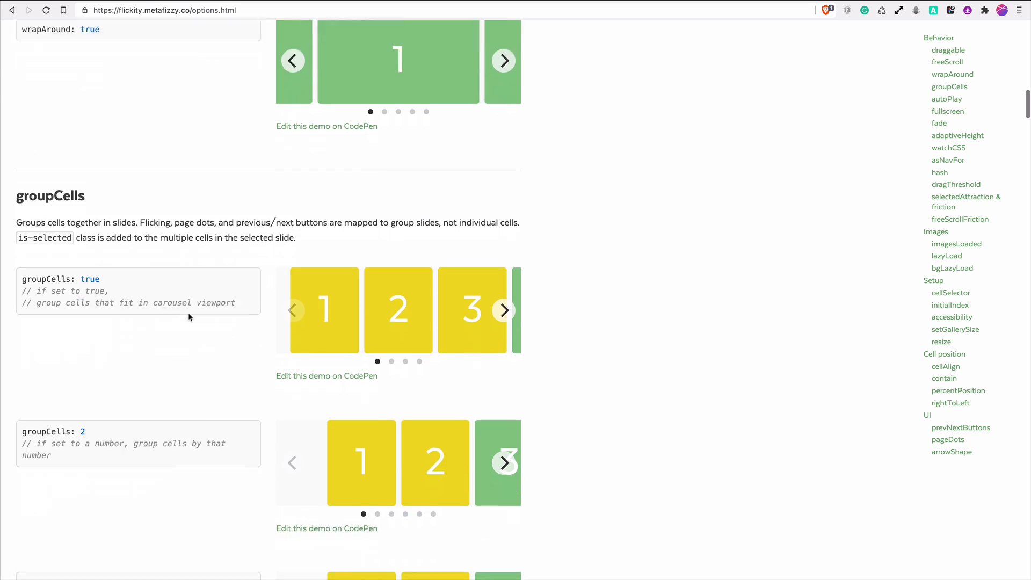
{"action": "scroll", "scroll_direction": "down", "scroll_amount": 3}
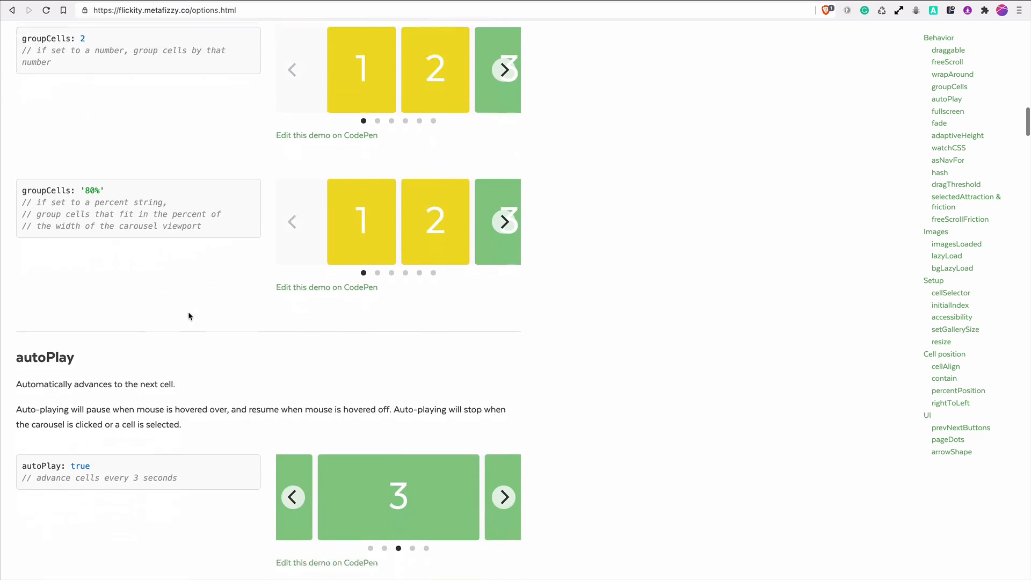
{"action": "scroll", "scroll_direction": "down", "scroll_amount": 3}
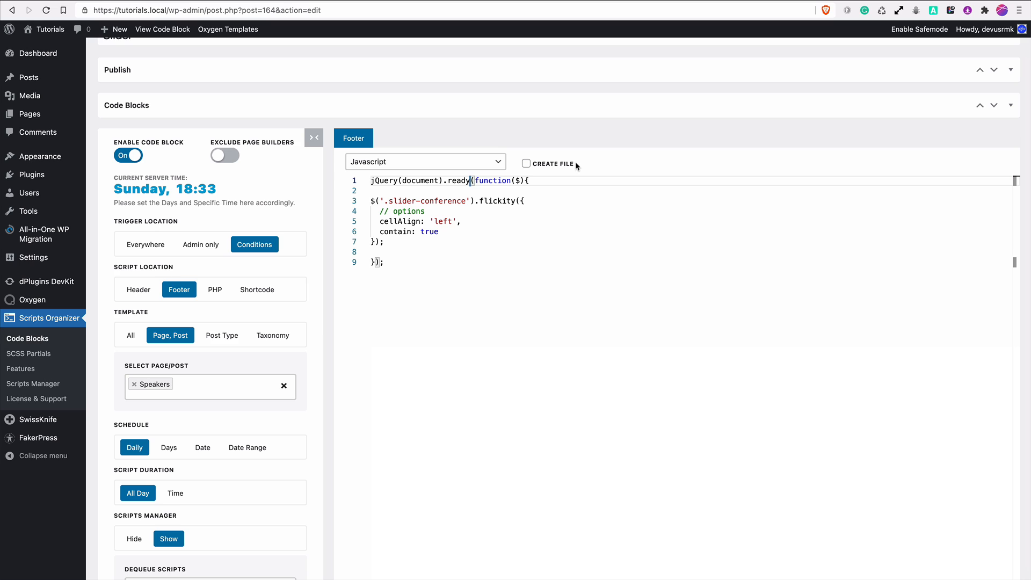
{"action": "mouse_move", "coordinate": [590, 235]}
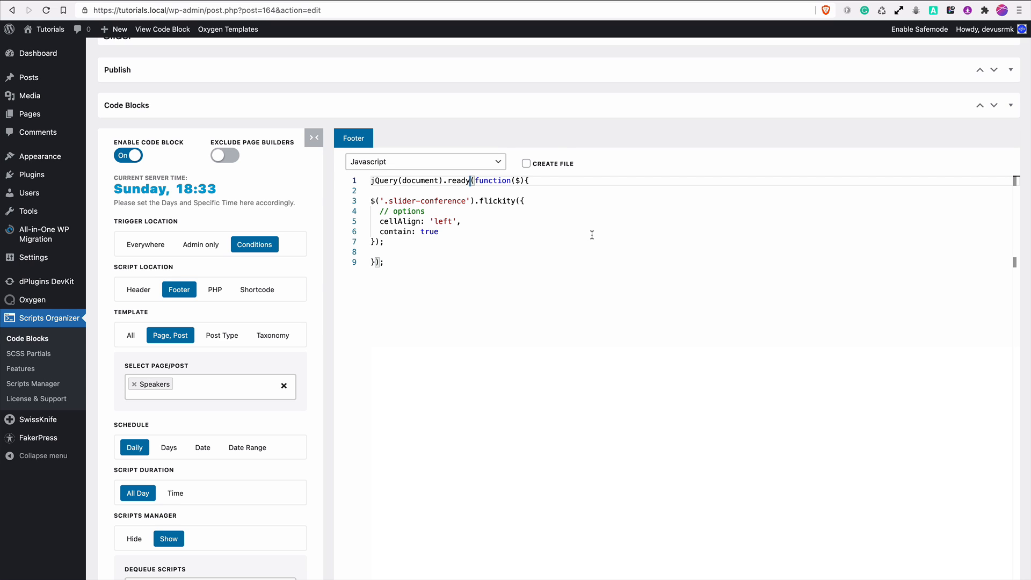
{"action": "mouse_move", "coordinate": [616, 259]}
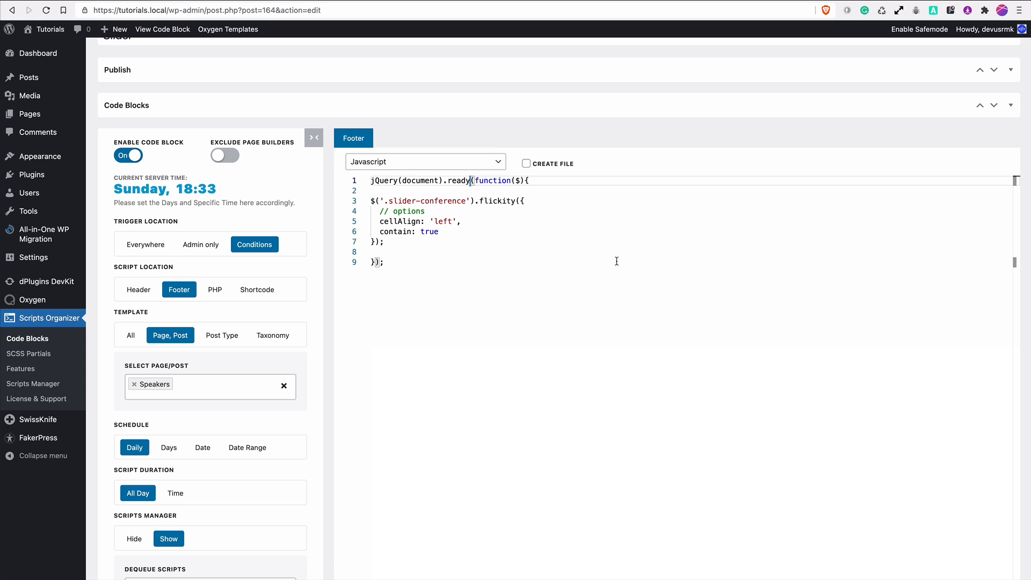